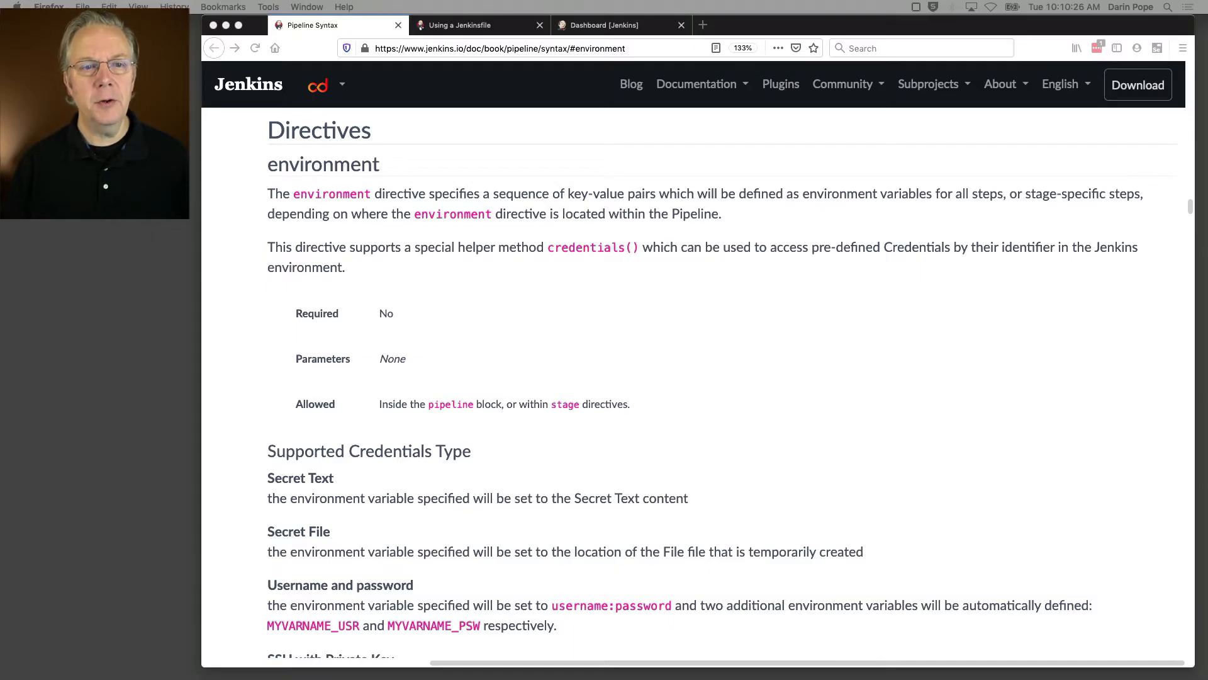
pyautogui.moveTo(435, 255)
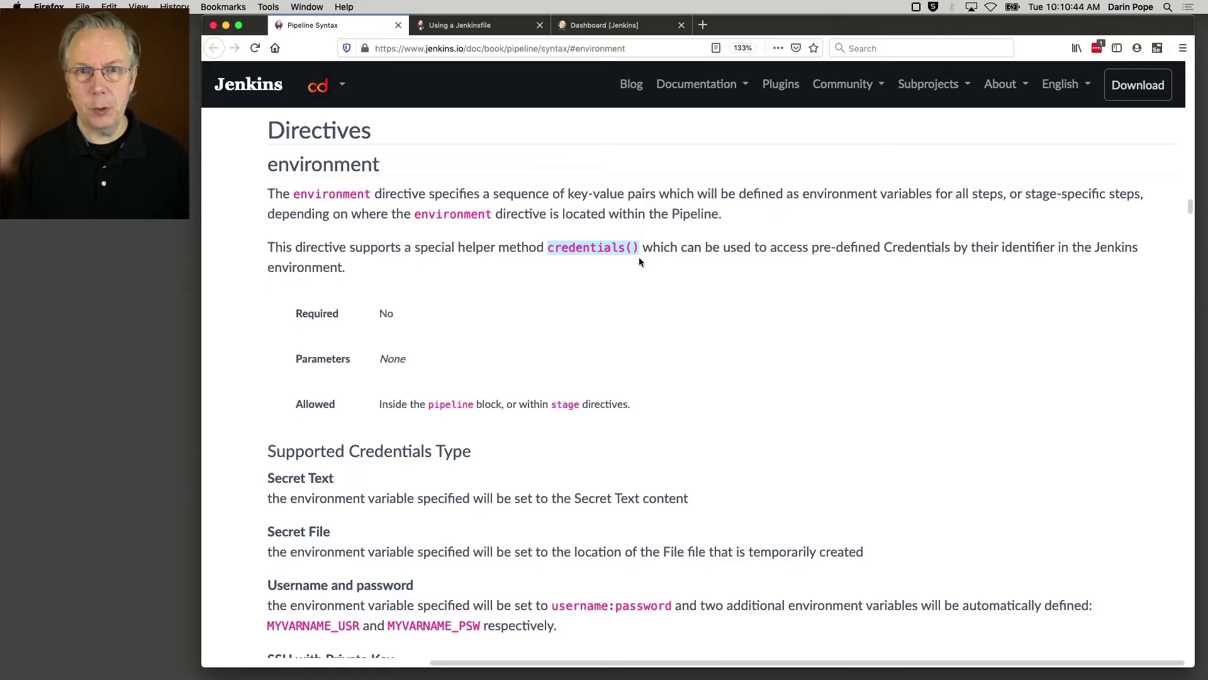
pyautogui.moveTo(629, 355)
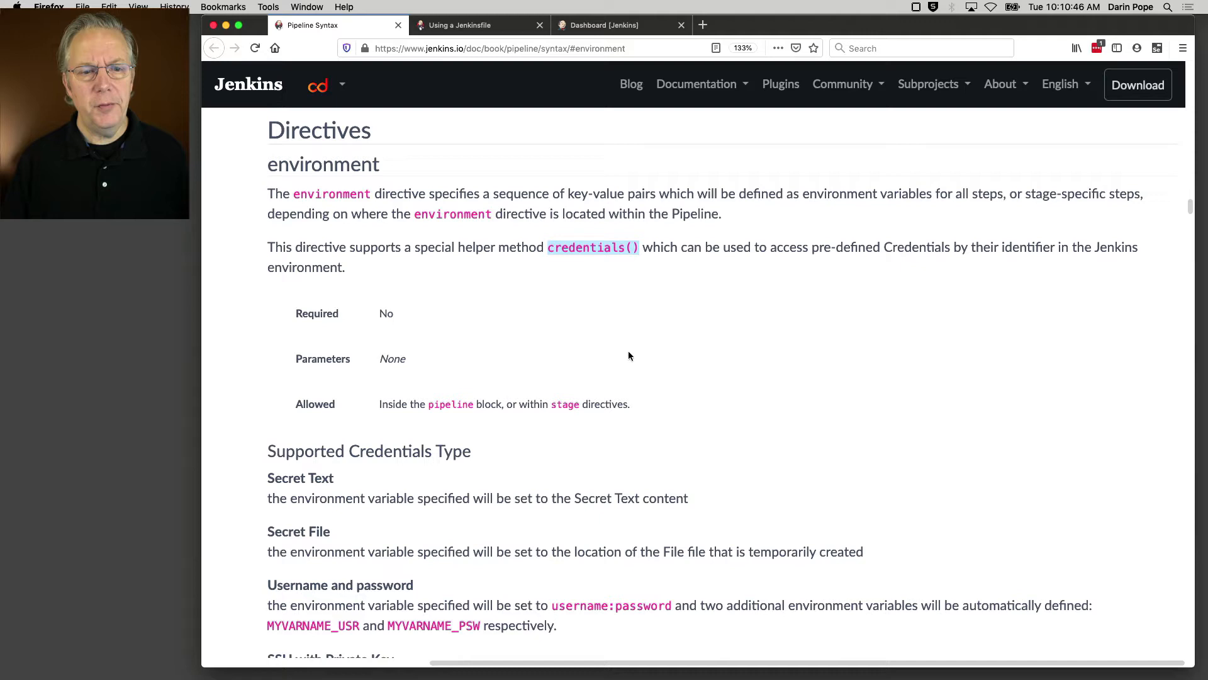
# Scroll through the Supported Credentials Type list, highlighting a credential type heading, down to the Secret Text example.
pyautogui.scroll(-3)
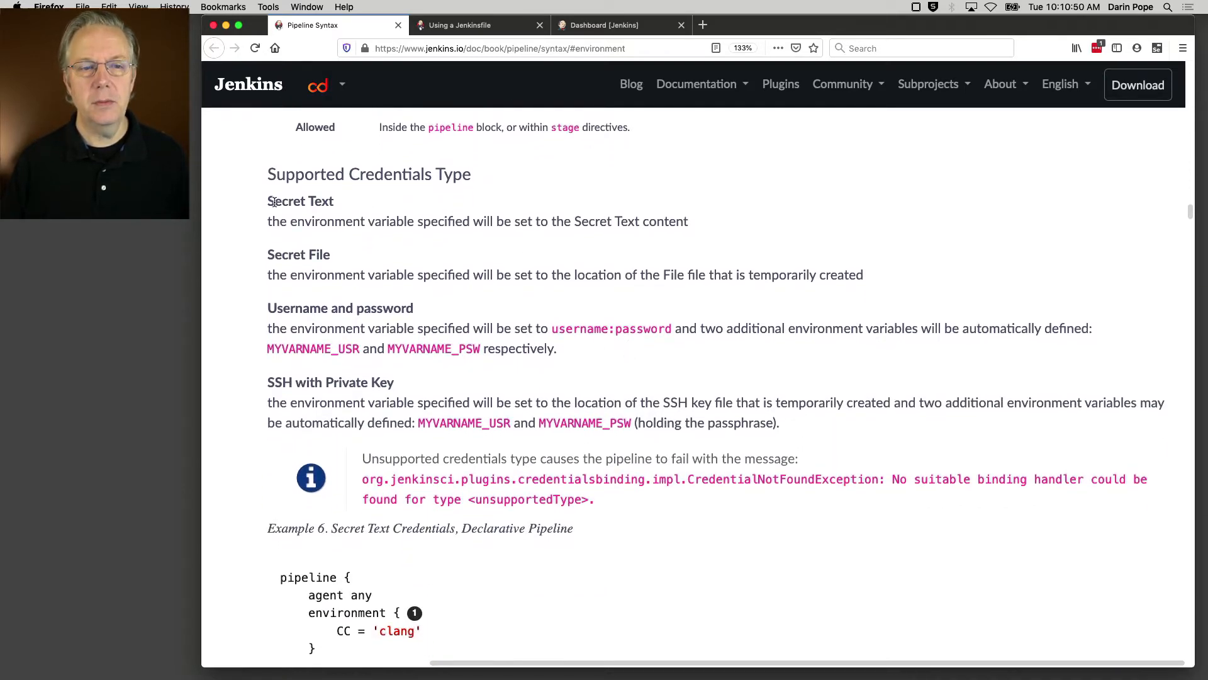
pyautogui.doubleClick(299, 202)
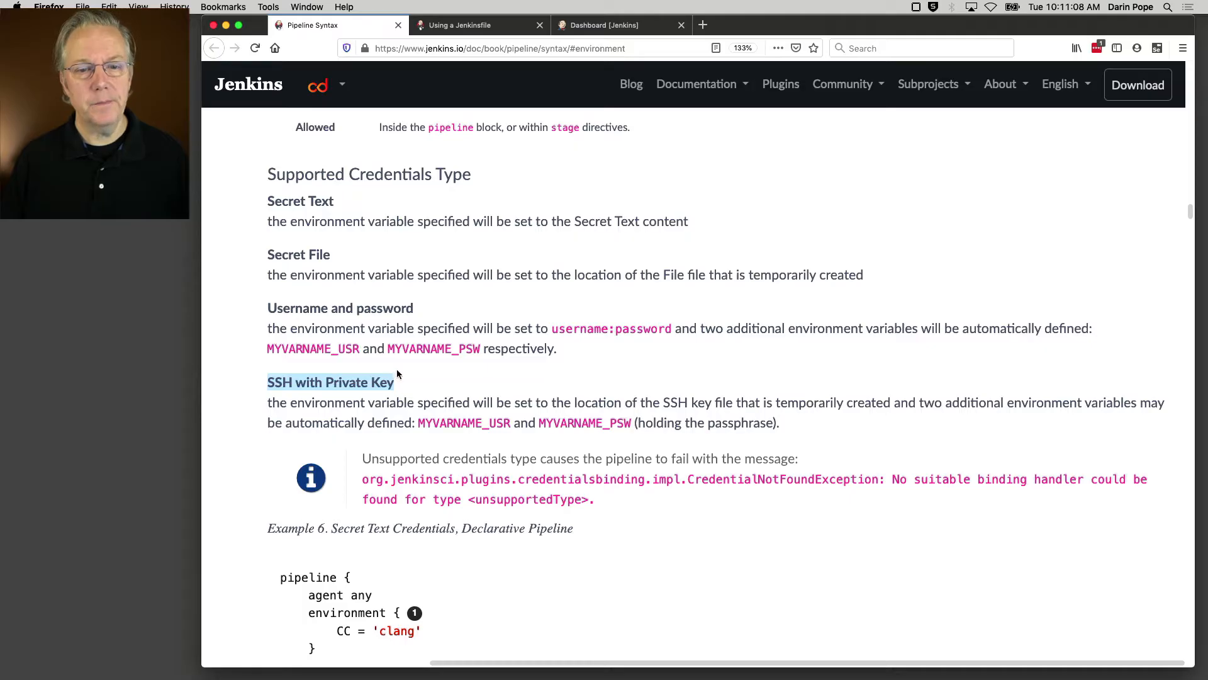
pyautogui.scroll(-3)
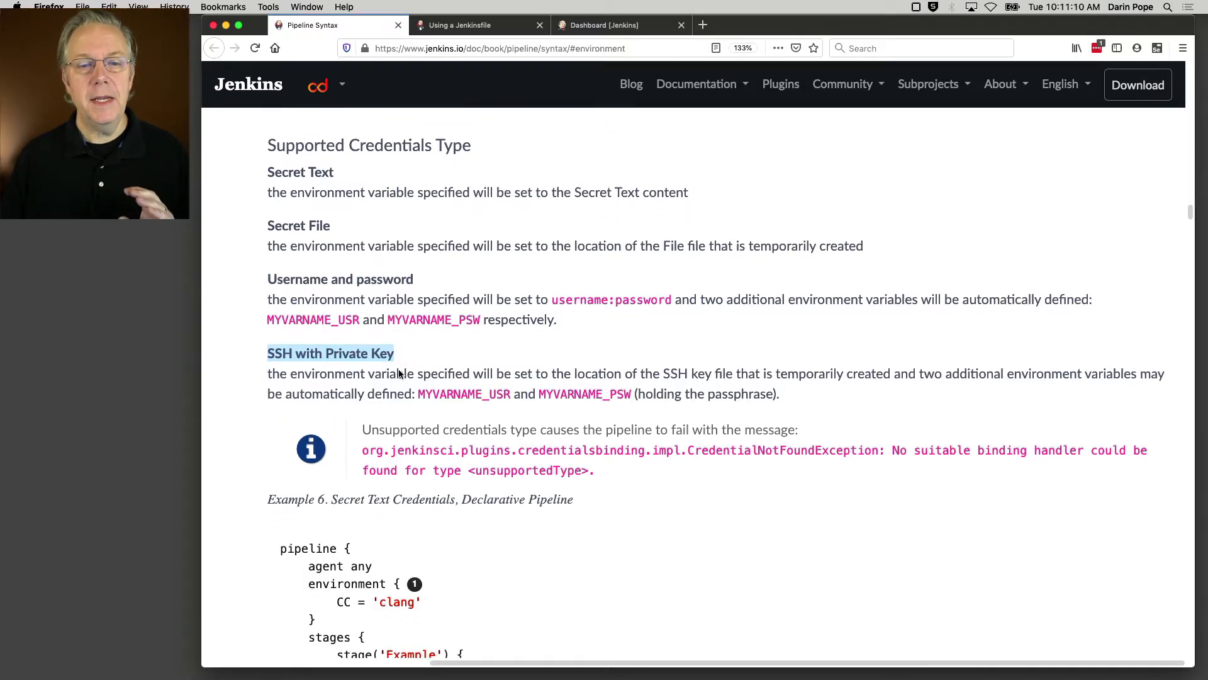
pyautogui.scroll(-3)
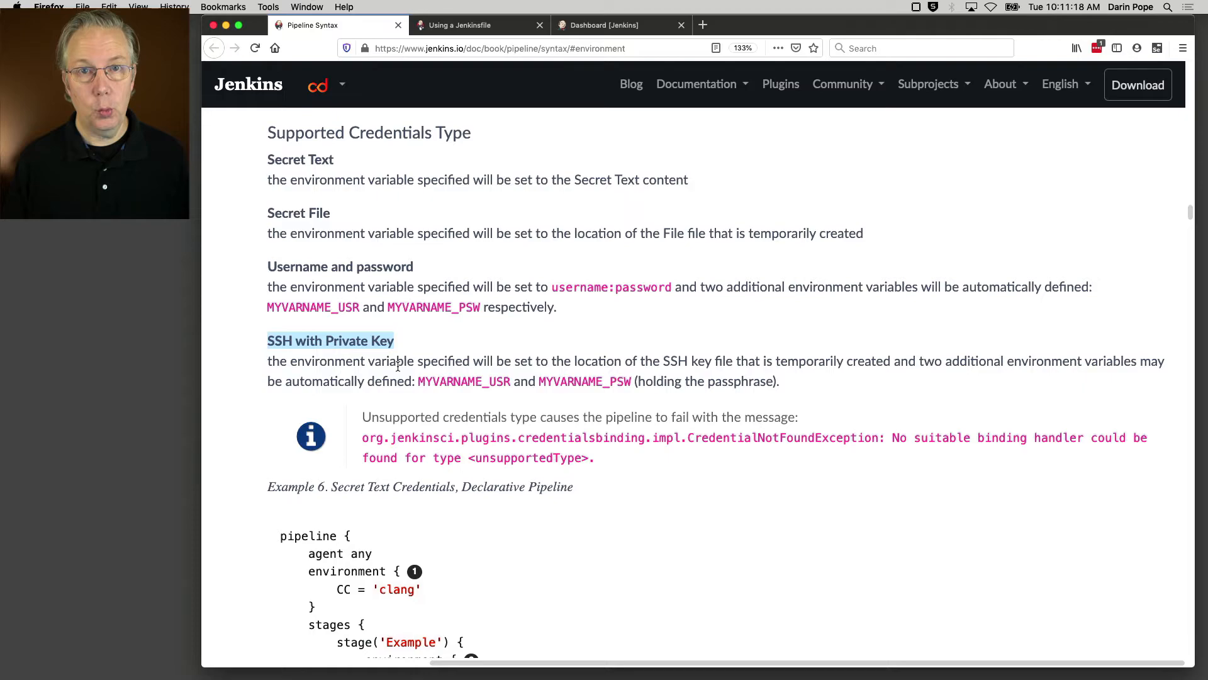
pyautogui.scroll(-3)
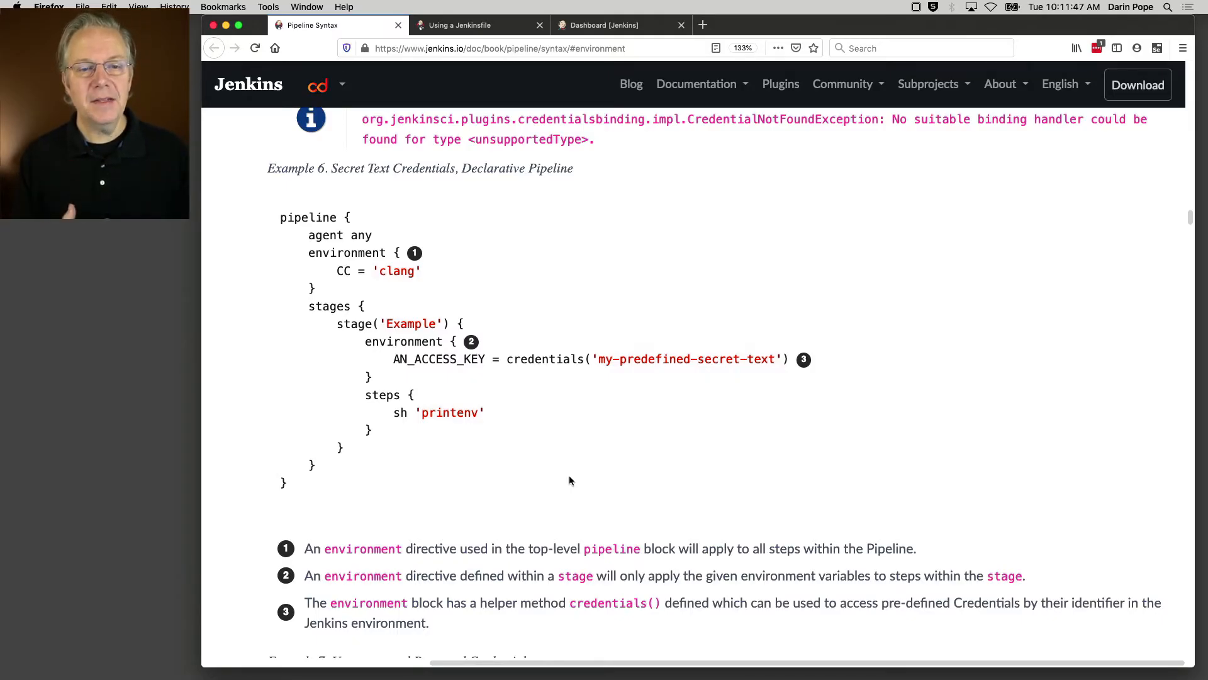
# Highlight the 'my-predefined-secret-text' credential ID in the Secret Text pipeline example.
pyautogui.doubleClick(438, 359)
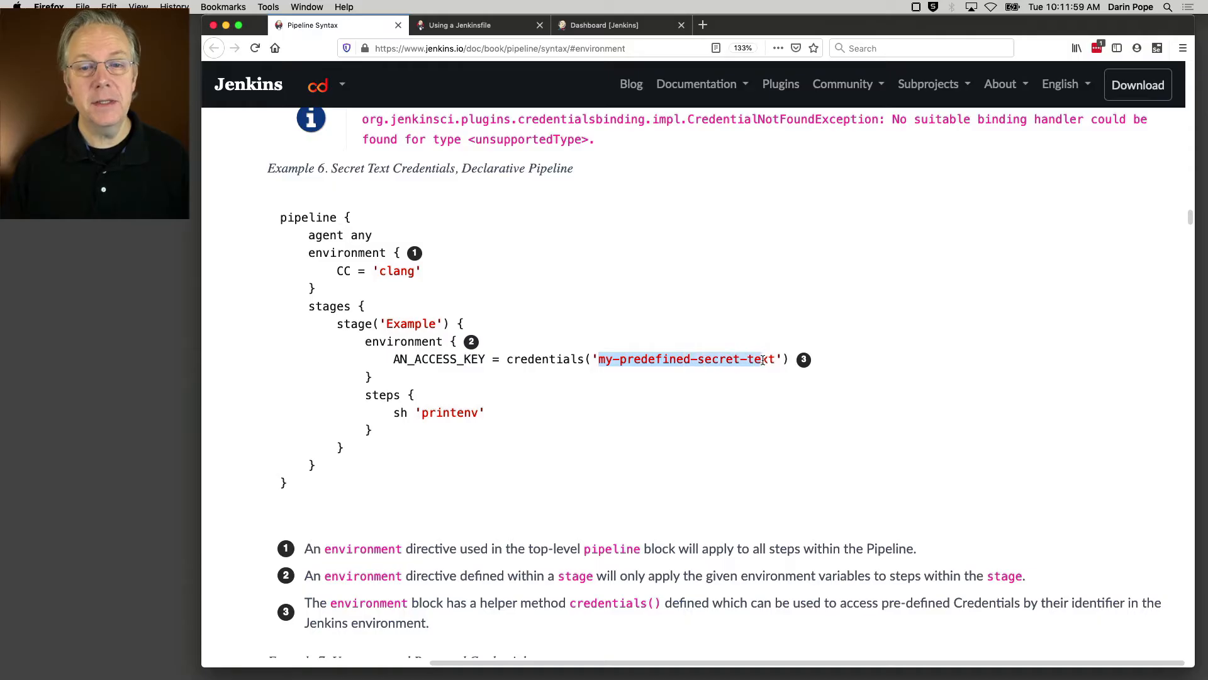
pyautogui.moveTo(752, 355)
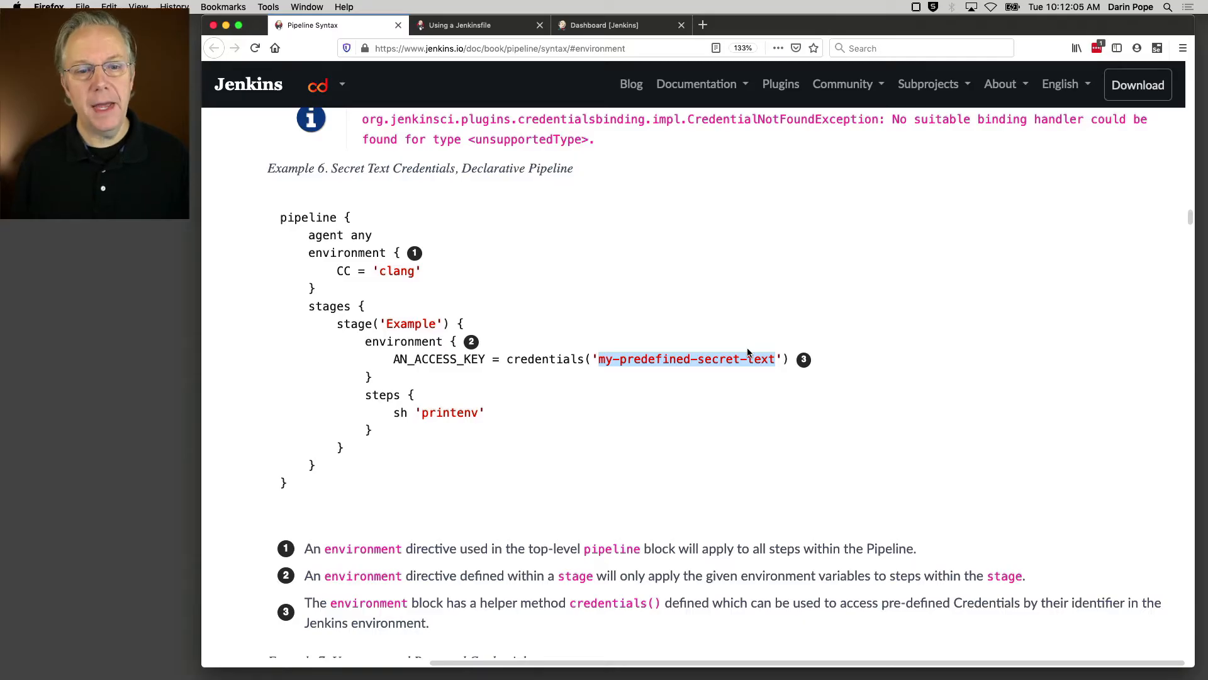
# Switch to the Using a Jenkinsfile page and highlight the double-quoted "World" string in the interpolation example.
pyautogui.click(479, 26)
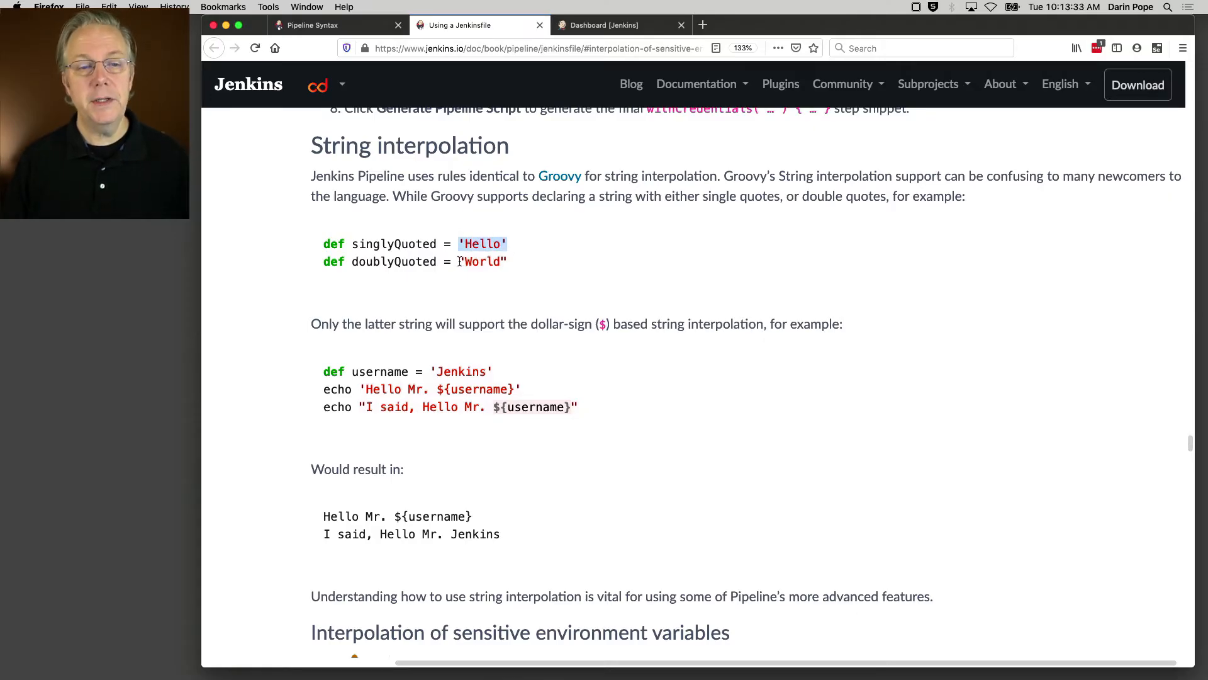
pyautogui.moveTo(459, 262); pyautogui.dragTo(507, 262)
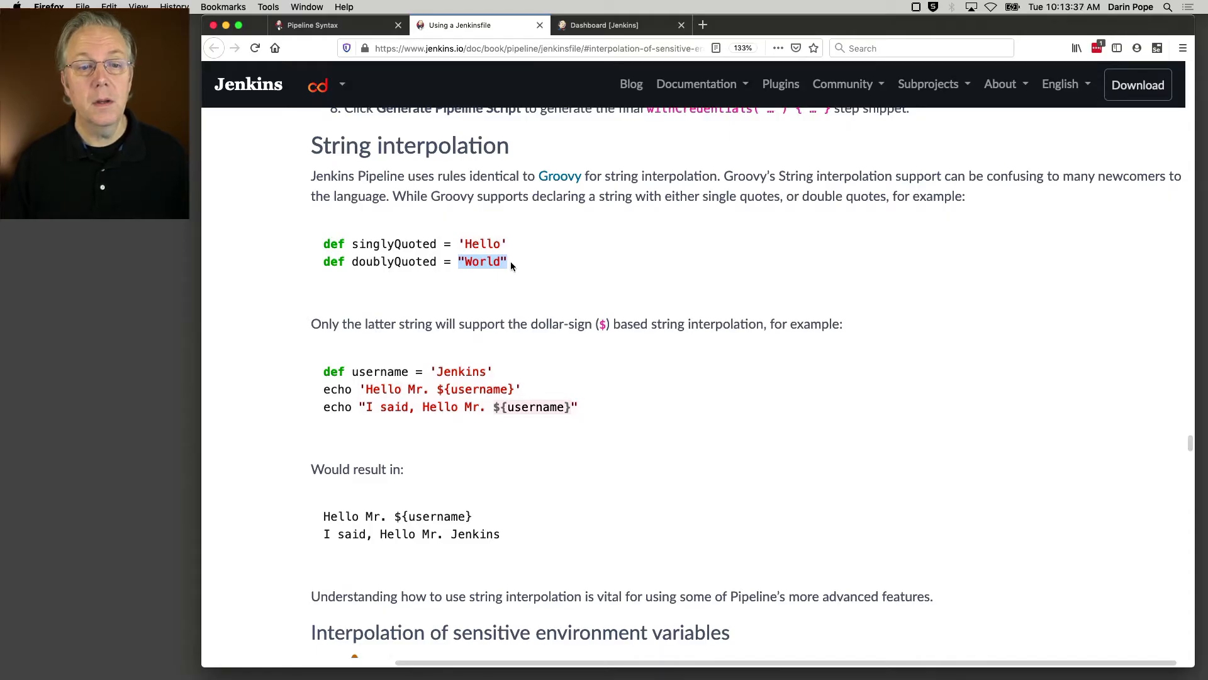
pyautogui.scroll(-3)
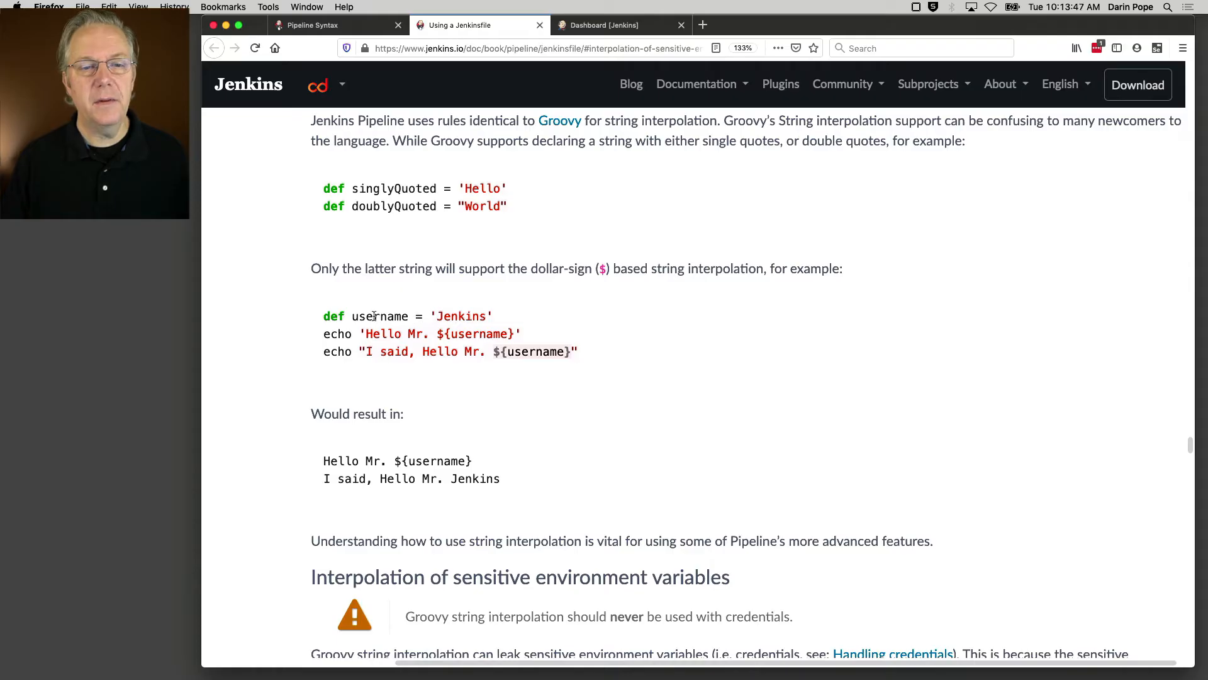
# Highlight the username variable and the single-quoted 'Hello Mr.' string in the echo examples.
pyautogui.doubleClick(461, 316)
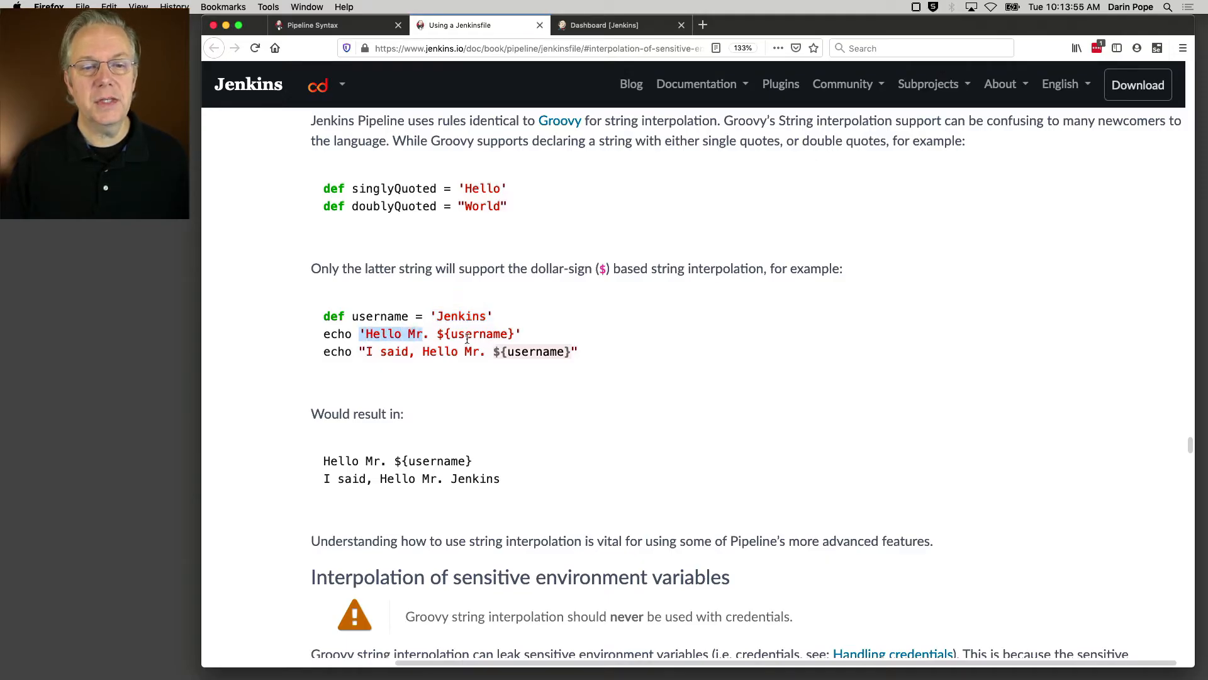
pyautogui.moveTo(360, 334); pyautogui.dragTo(520, 333)
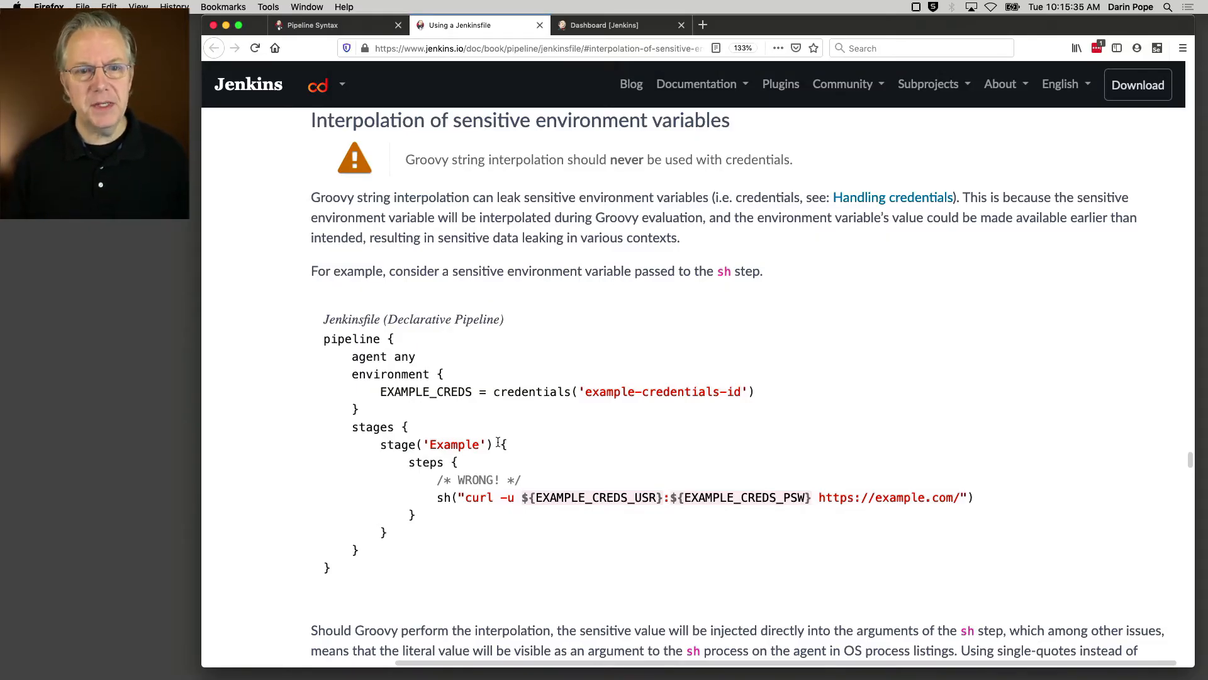
# Highlight example-credentials-id and the interpolated EXAMPLE_CREDS_USR in the wrong example, then scroll to the correct one.
pyautogui.scroll(-3)
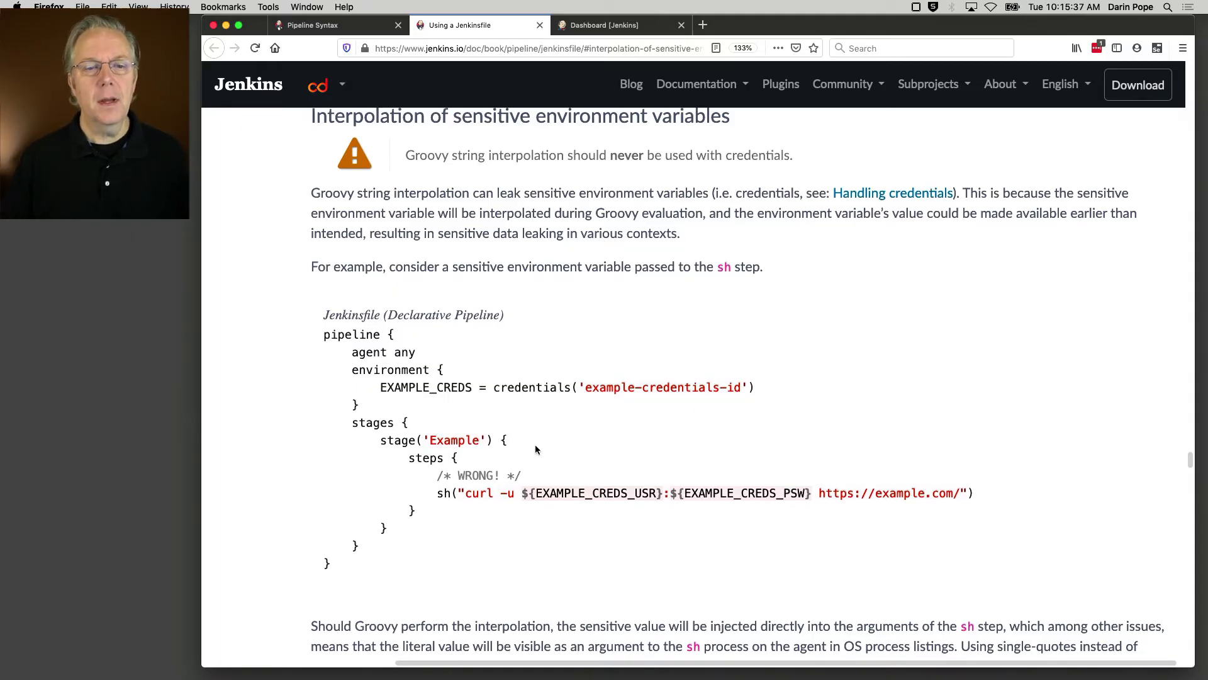
pyautogui.scroll(-3)
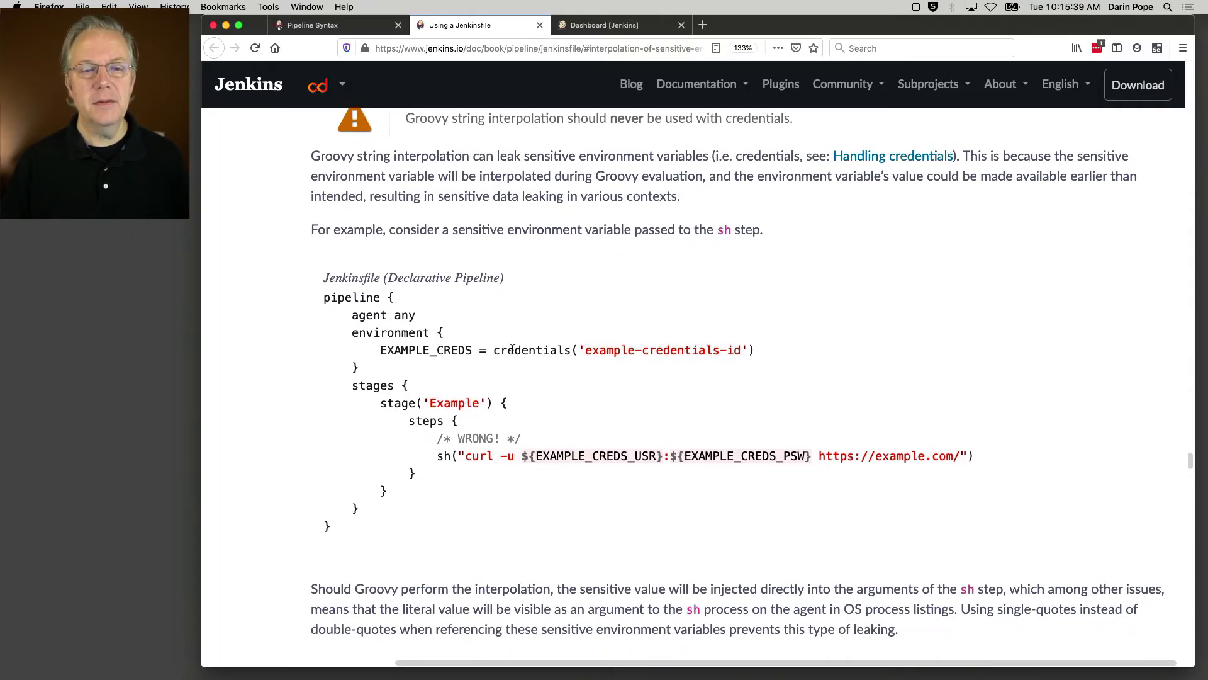
pyautogui.doubleClick(663, 350)
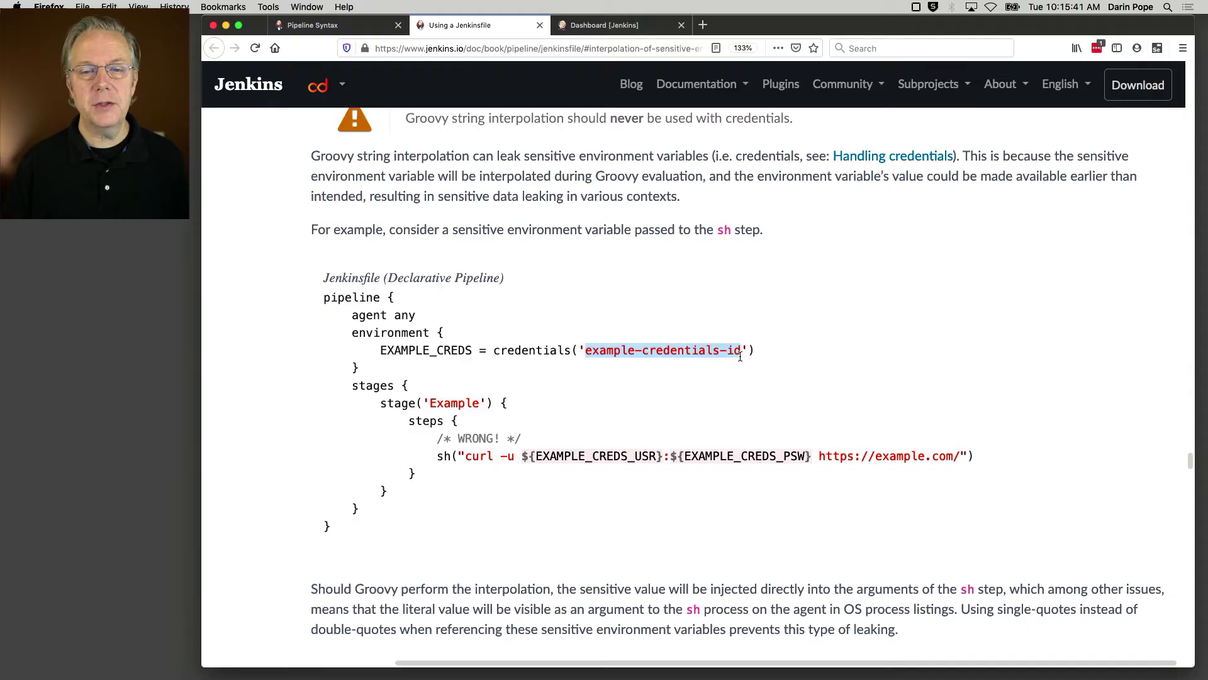
pyautogui.moveTo(705, 413)
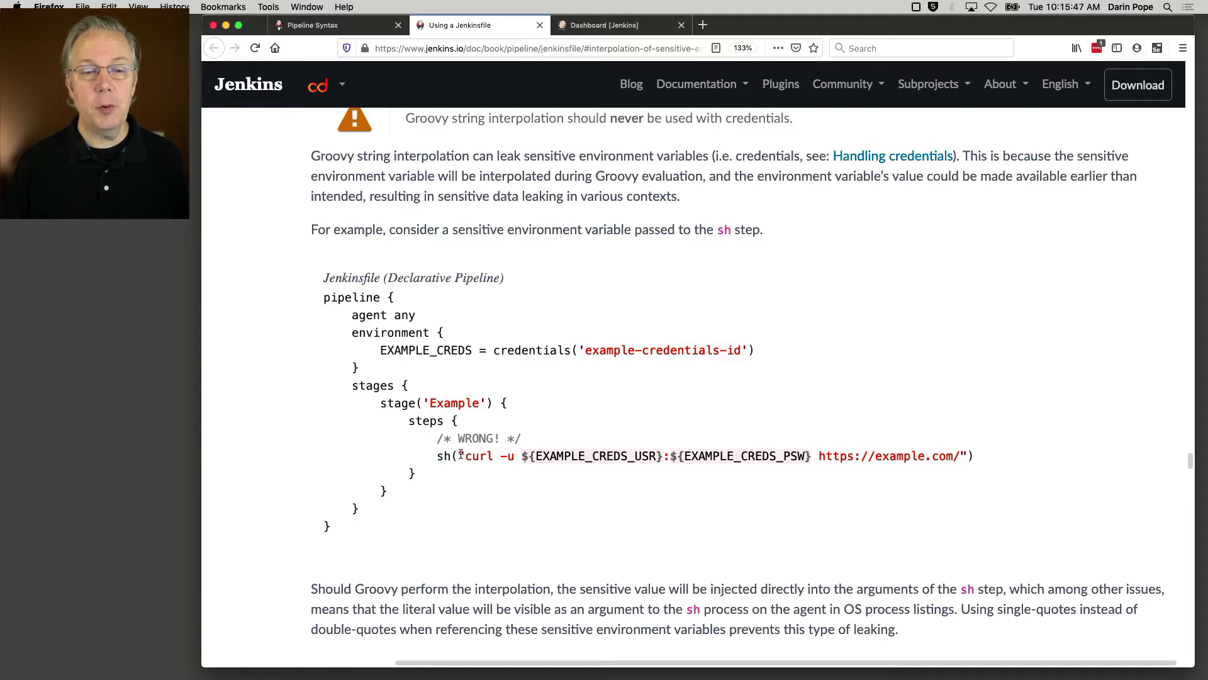
pyautogui.moveTo(465, 456); pyautogui.dragTo(516, 455)
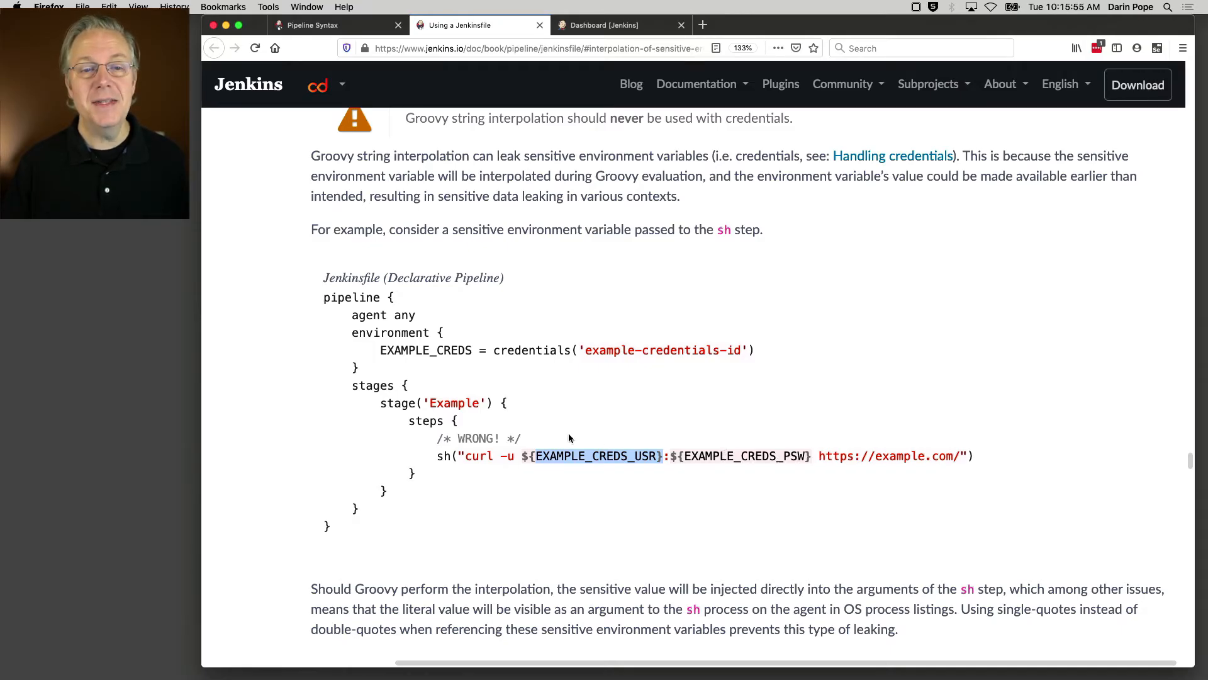
pyautogui.scroll(-3)
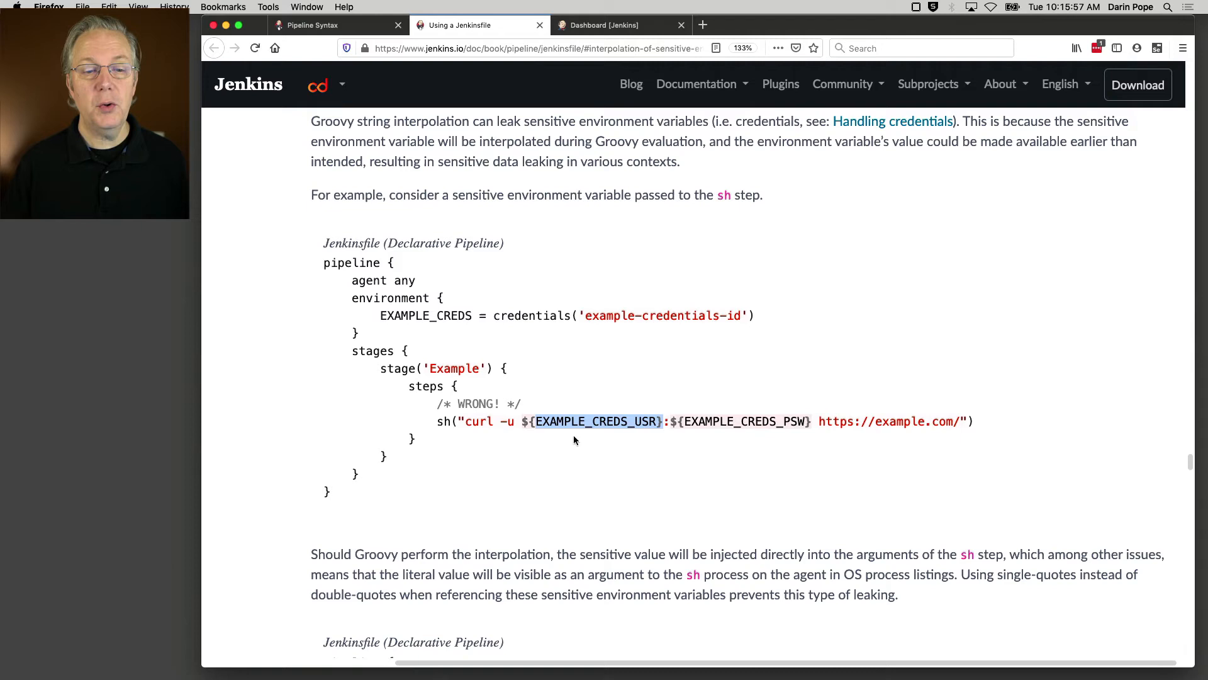
pyautogui.scroll(-3)
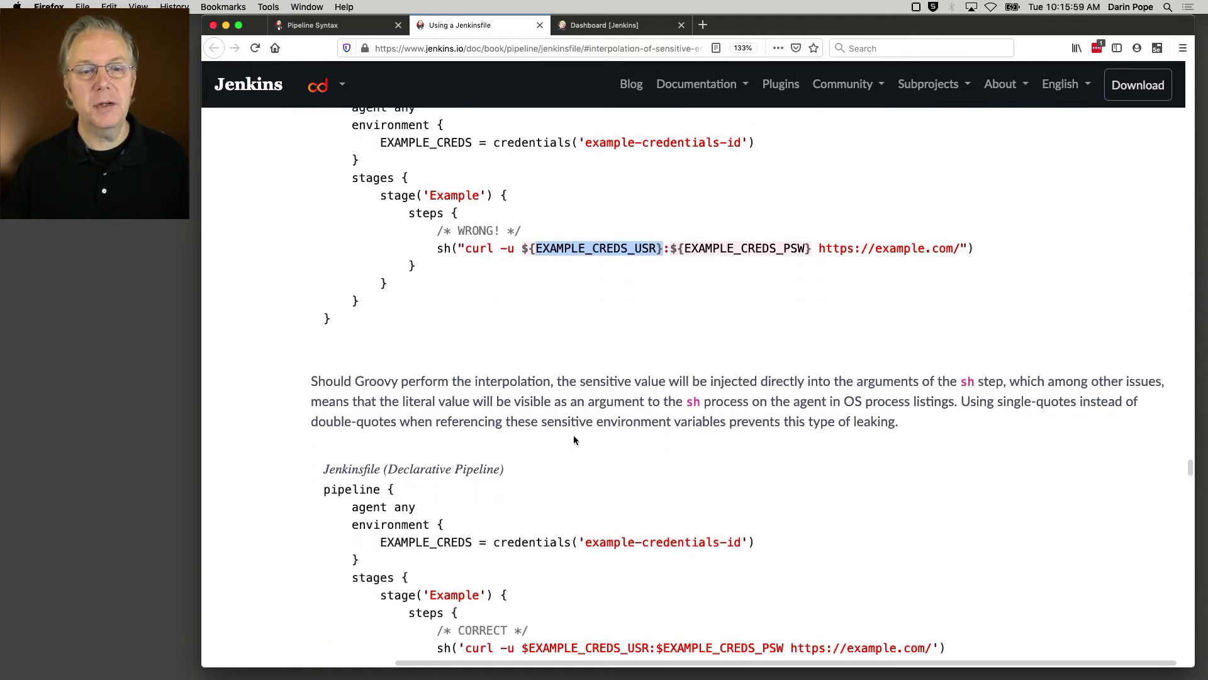
pyautogui.moveTo(545, 404)
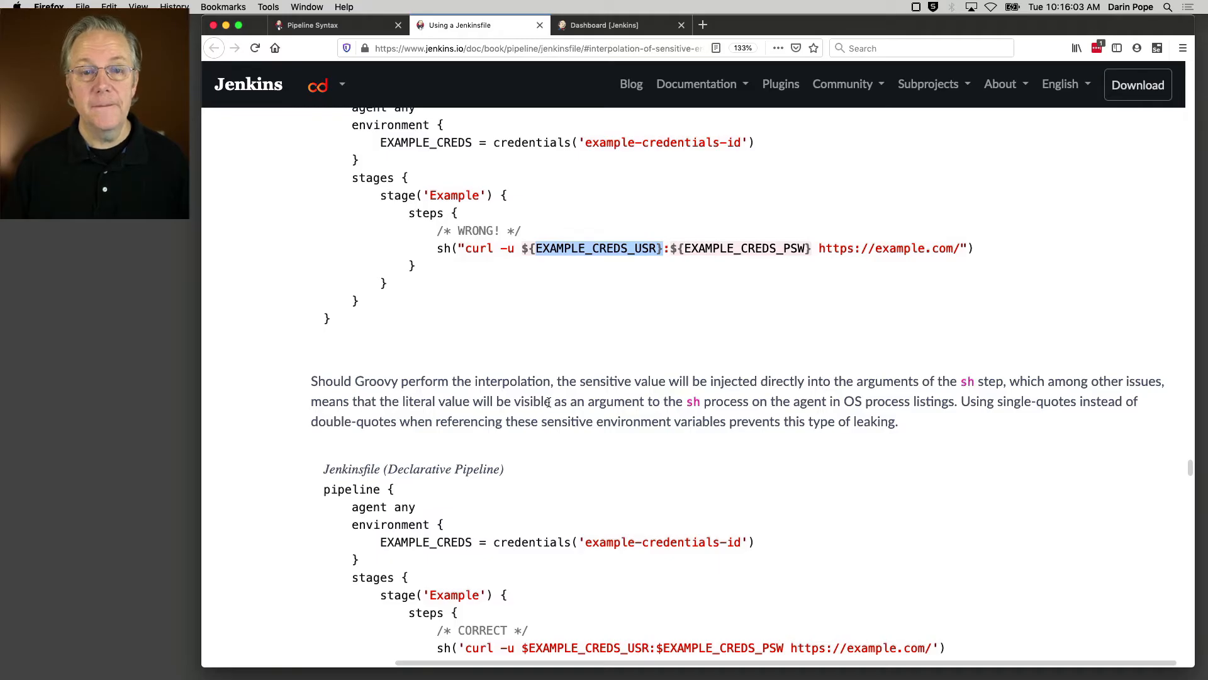
pyautogui.moveTo(678, 388)
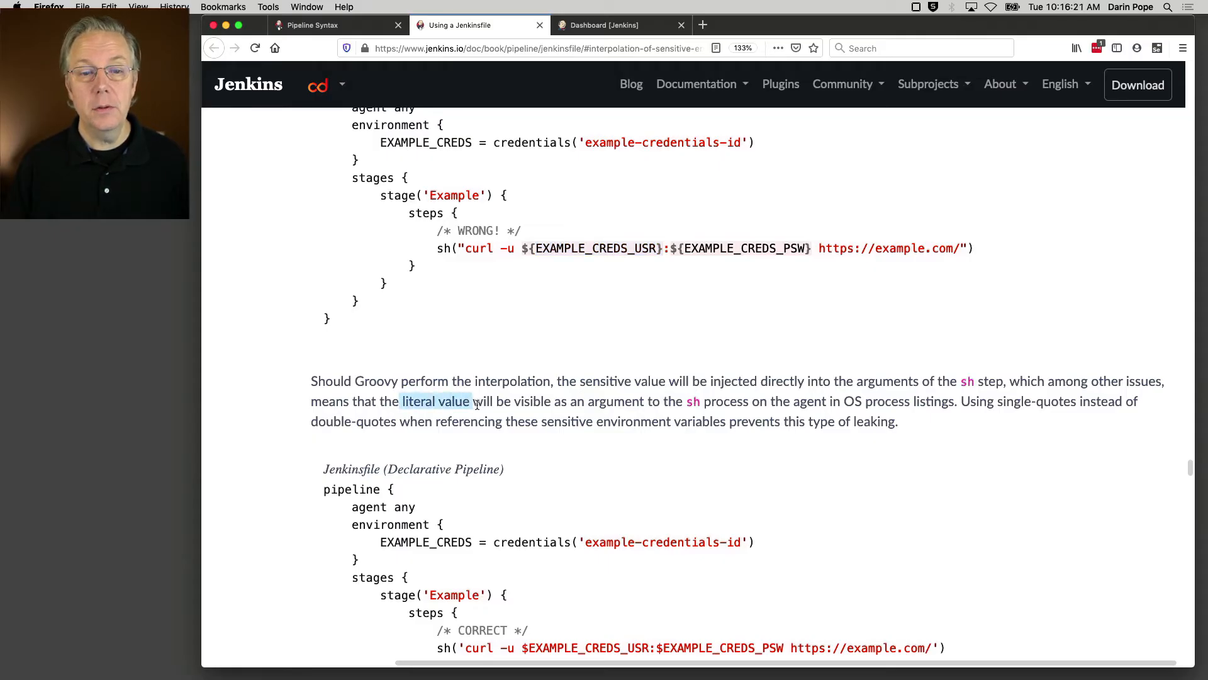
# Highlight the note that the literal value becomes visible, then switch to the local Jenkins dashboard.
pyautogui.moveTo(478, 400); pyautogui.dragTo(643, 401)
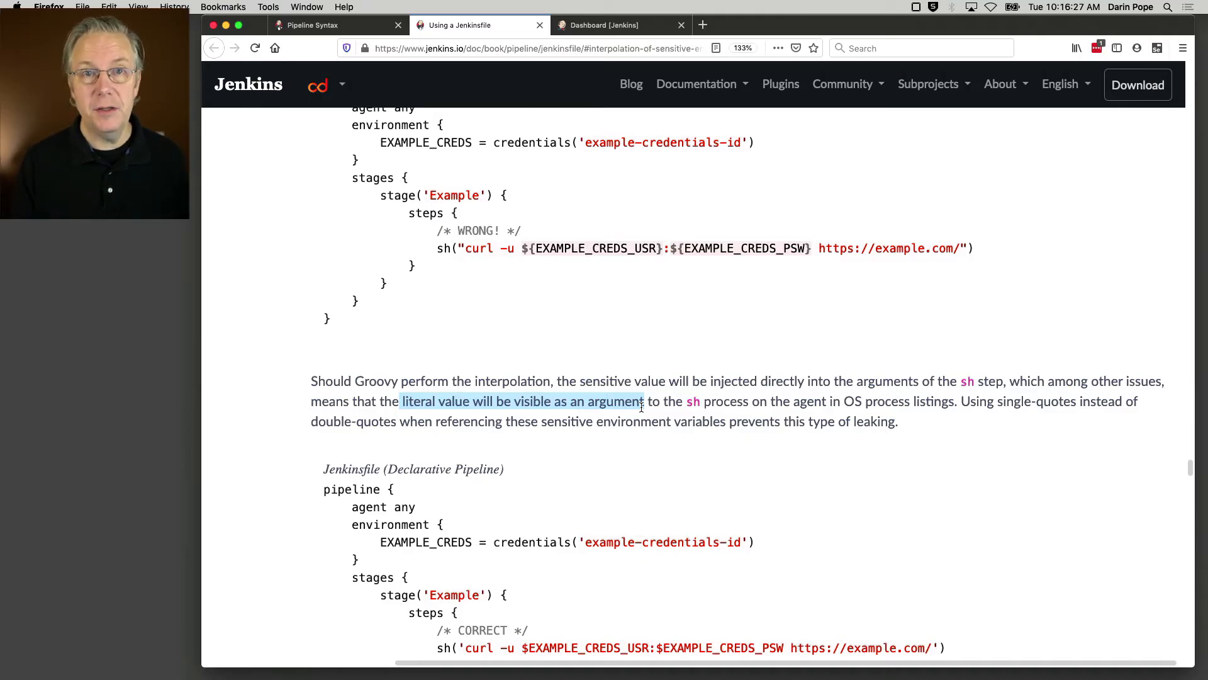
pyautogui.moveTo(646, 385)
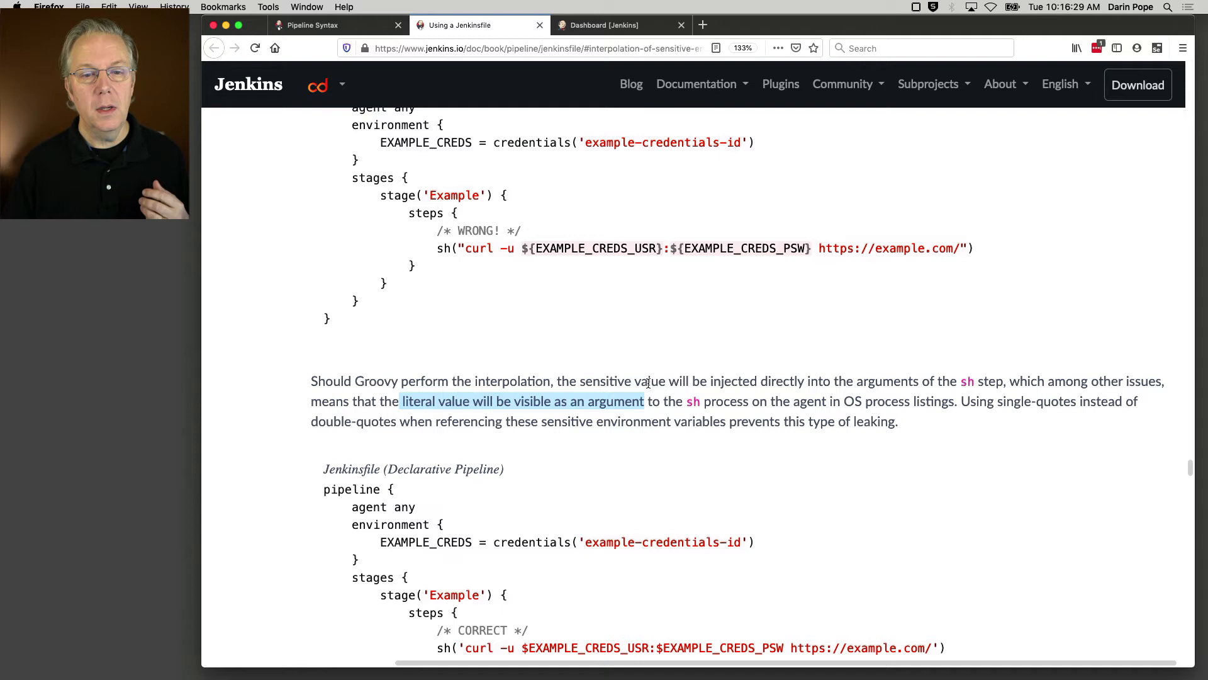
pyautogui.scroll(-3)
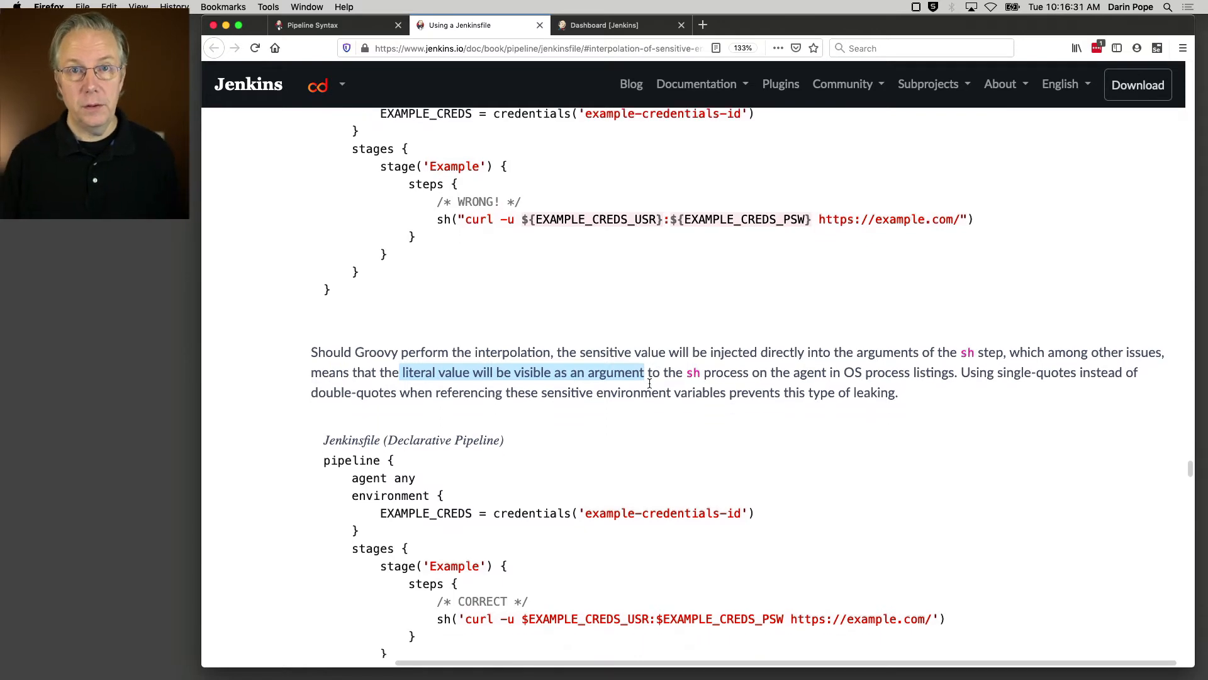
pyautogui.scroll(-3)
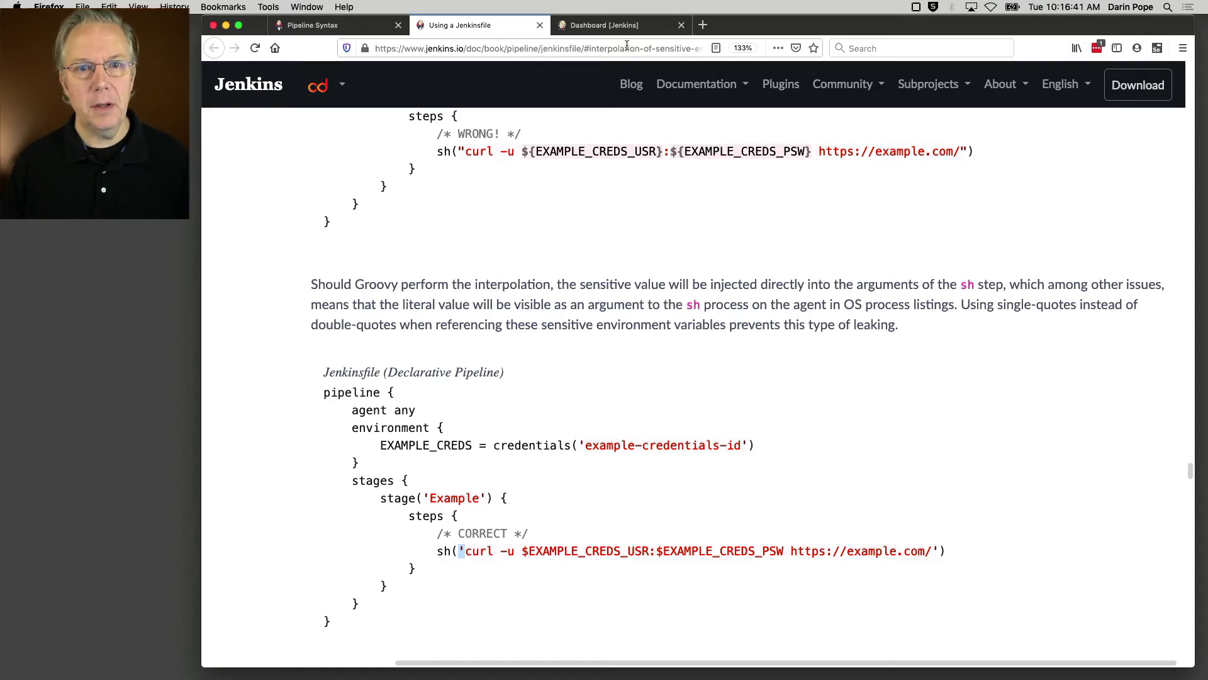
pyautogui.click(603, 25)
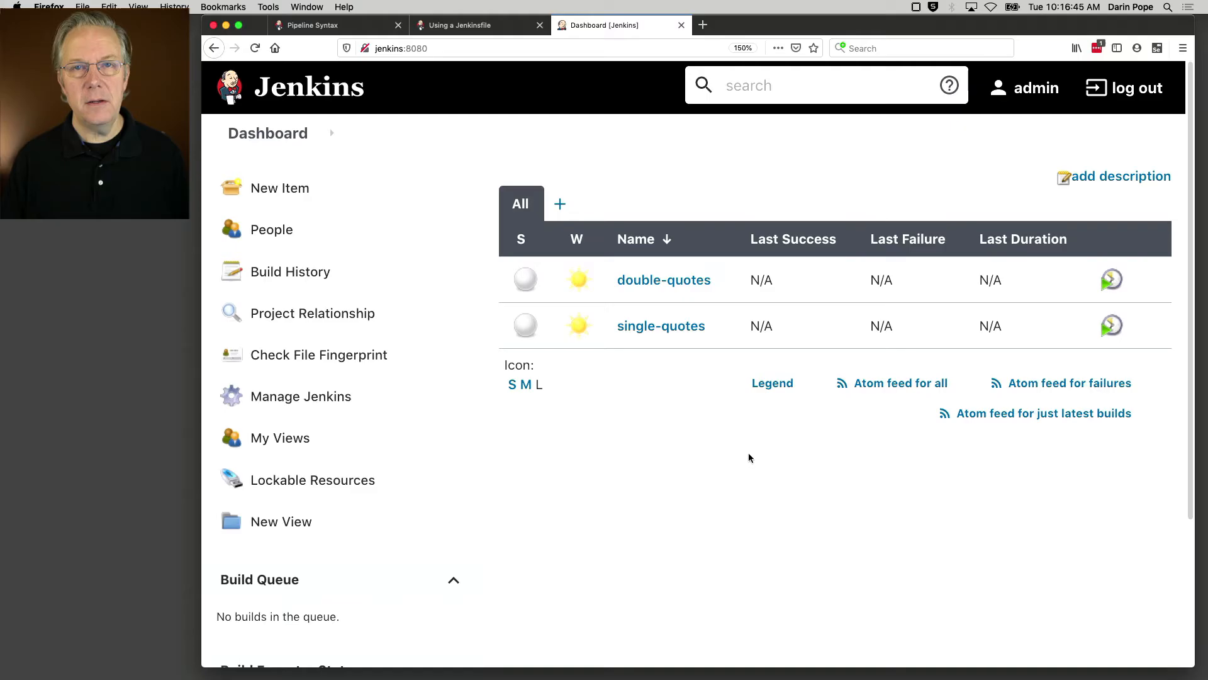
# Scroll the Jenkins dashboard listing the double-quotes and single-quotes jobs.
pyautogui.scroll(-3)
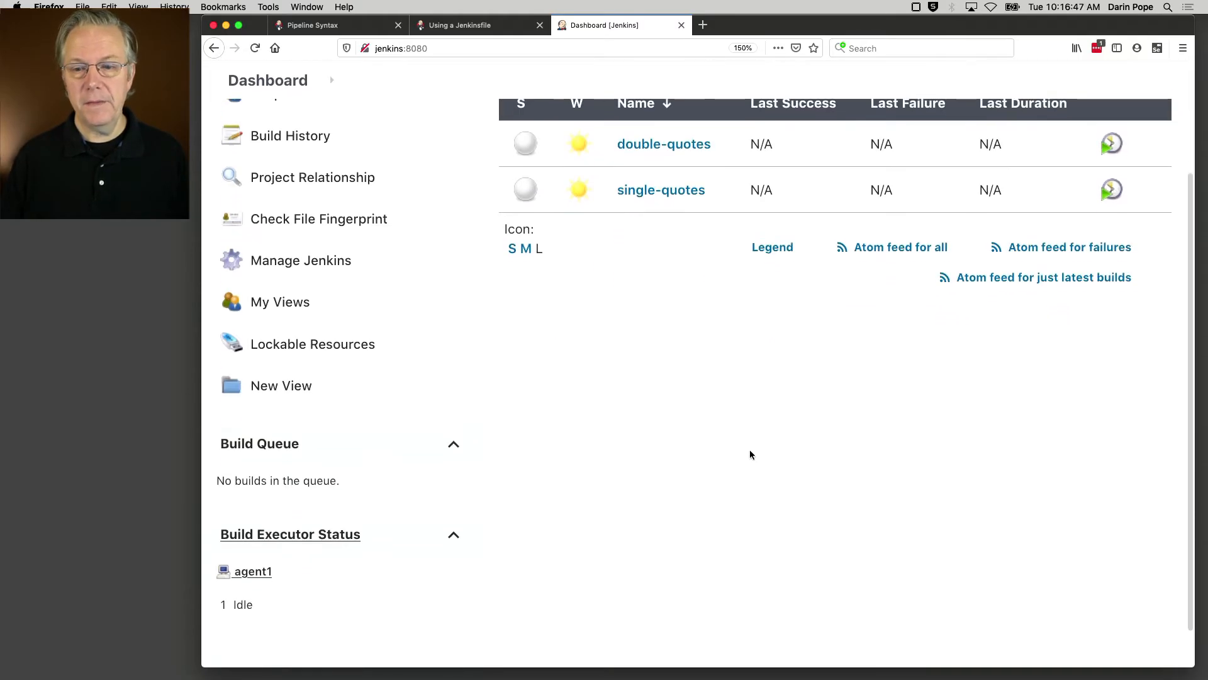
pyautogui.scroll(-3)
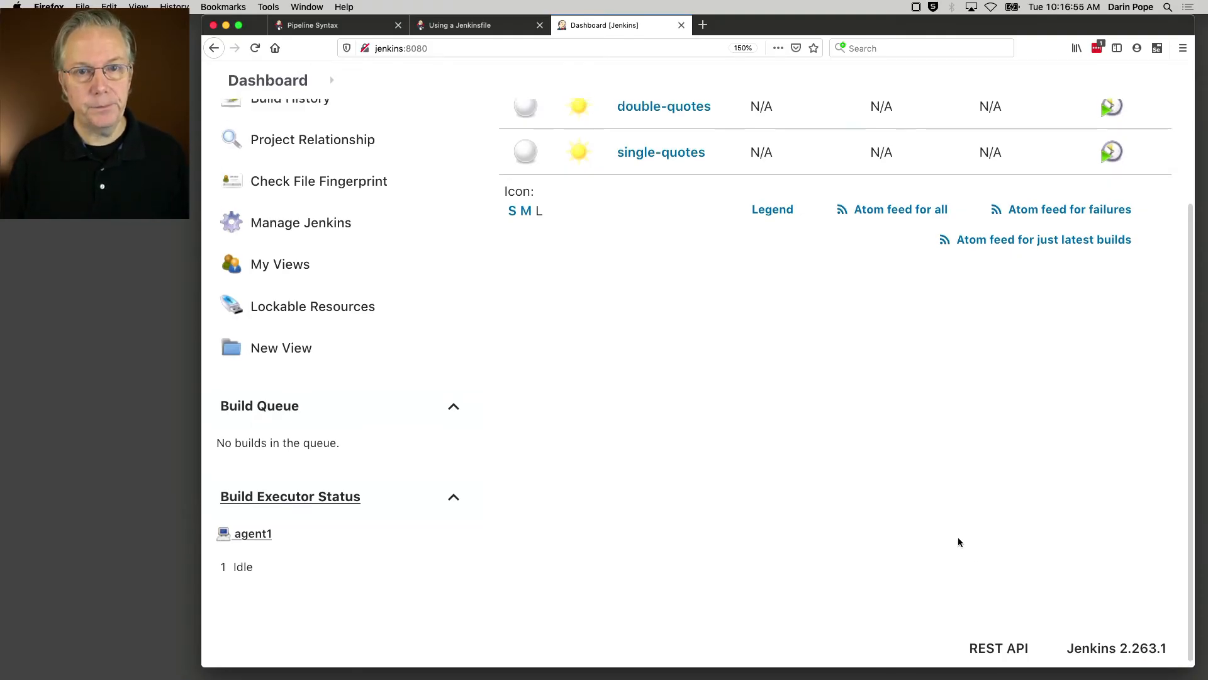
pyautogui.scroll(3)
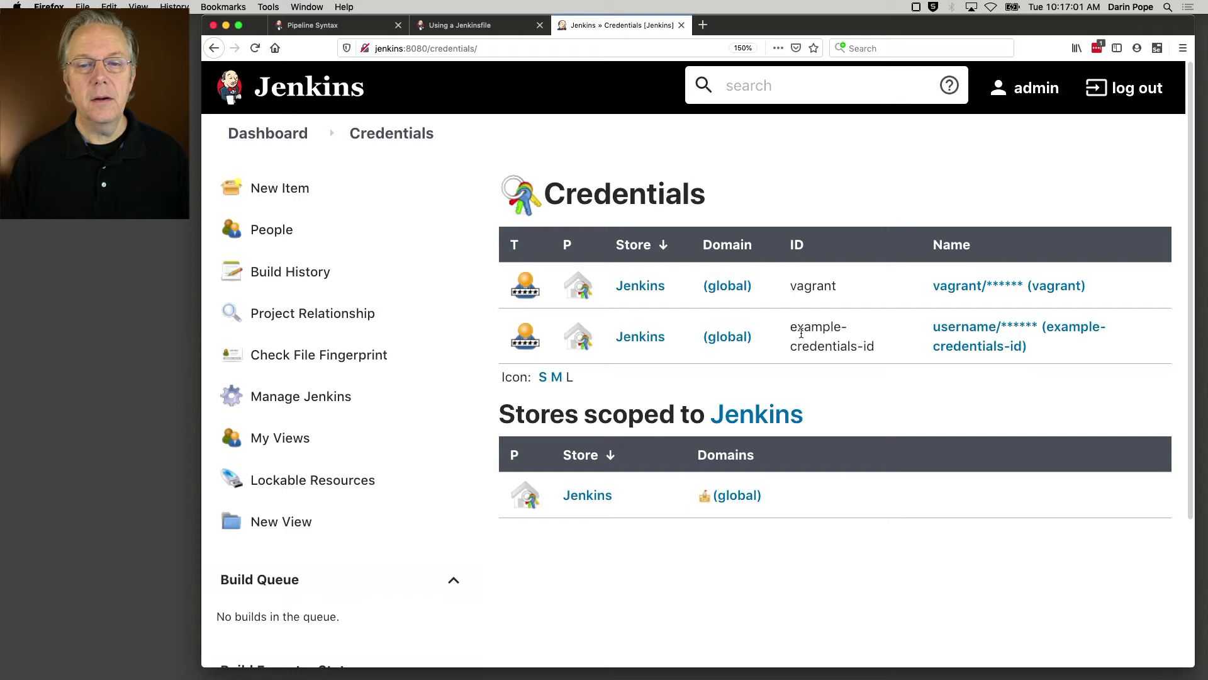
pyautogui.moveTo(798, 335)
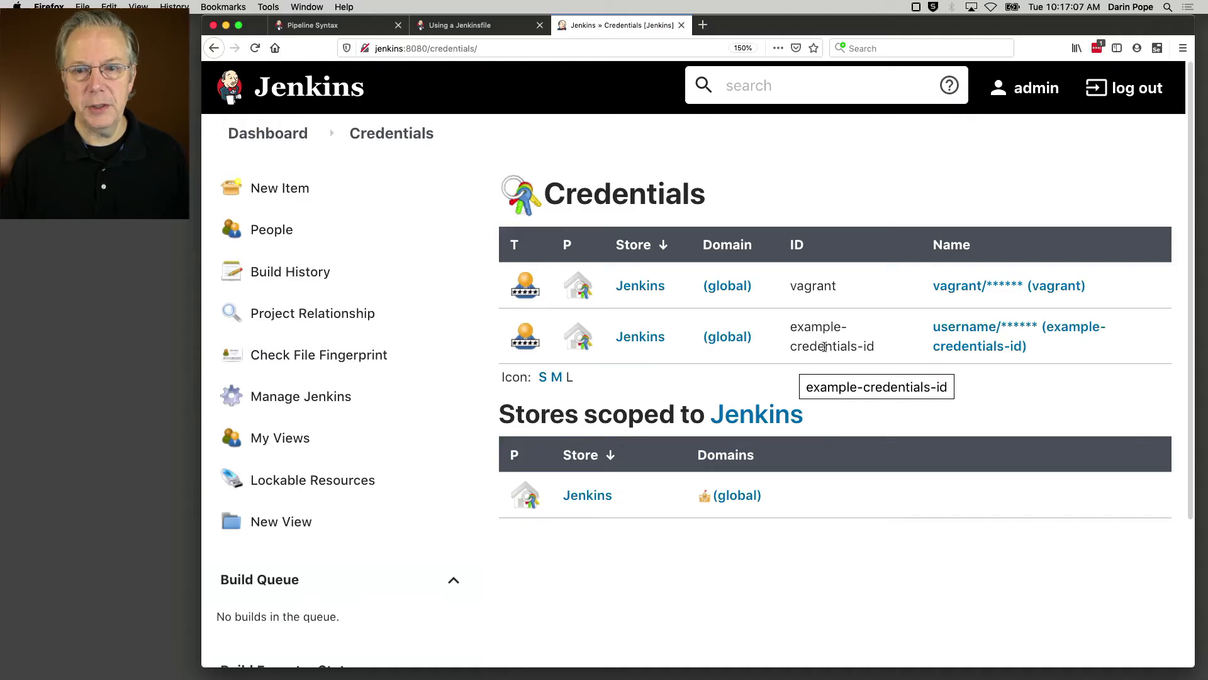
pyautogui.moveTo(861, 363)
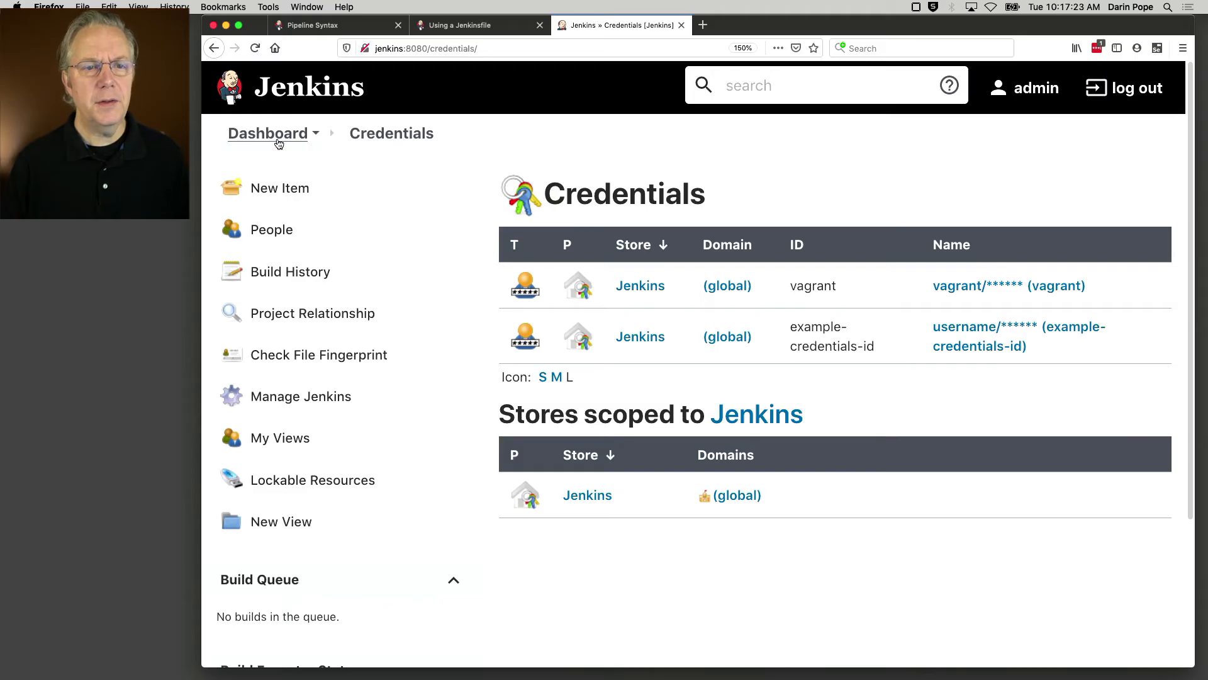
# Review the double-quotes job's pipeline script with its double-quoted sh curl using credentials('example-credentials-id'), then save it.
pyautogui.click(267, 133)
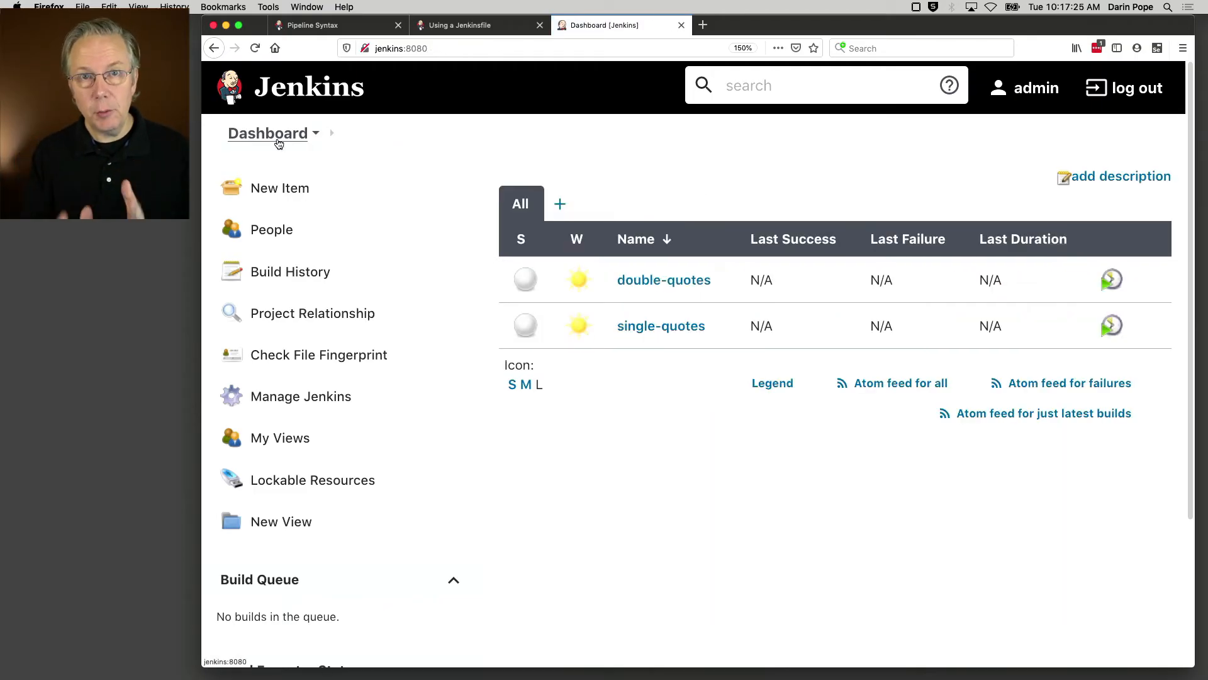
pyautogui.click(663, 279)
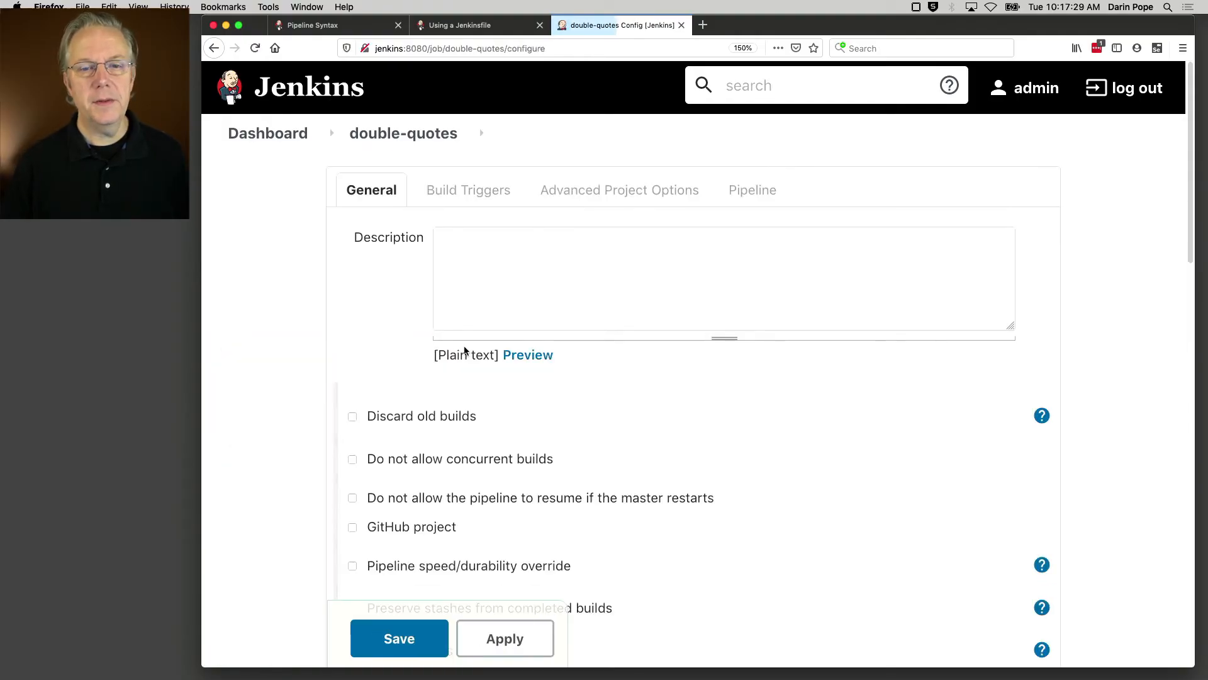
pyautogui.click(751, 190)
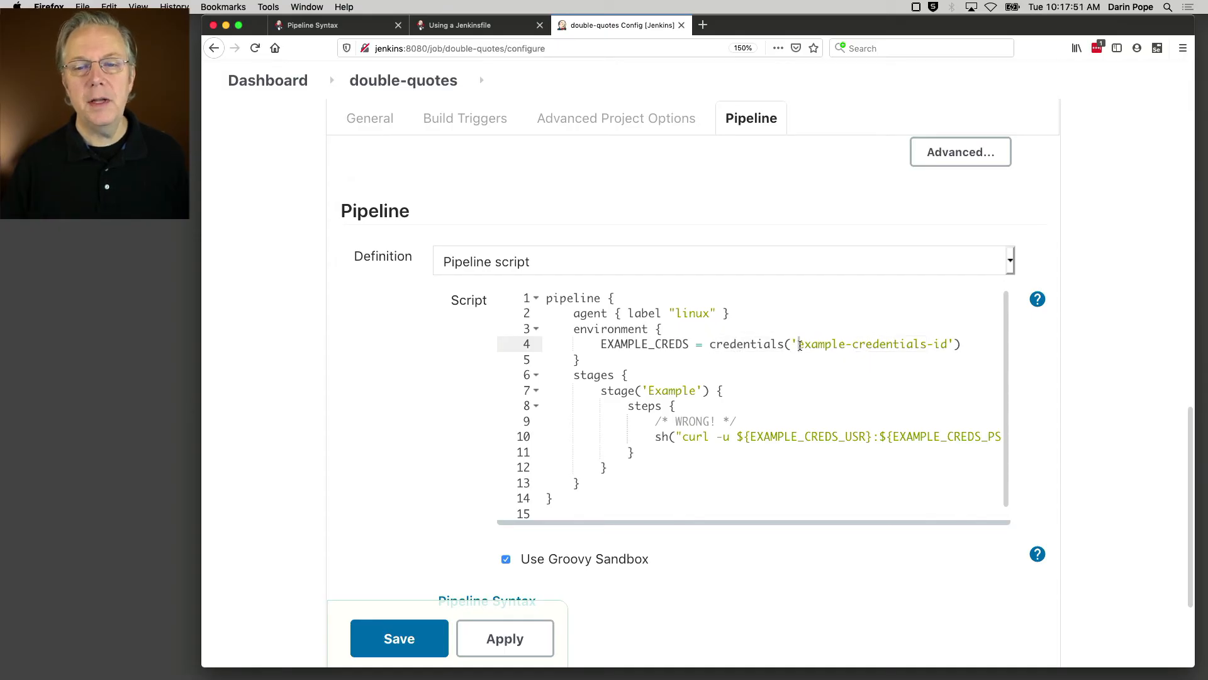
pyautogui.doubleClick(872, 343)
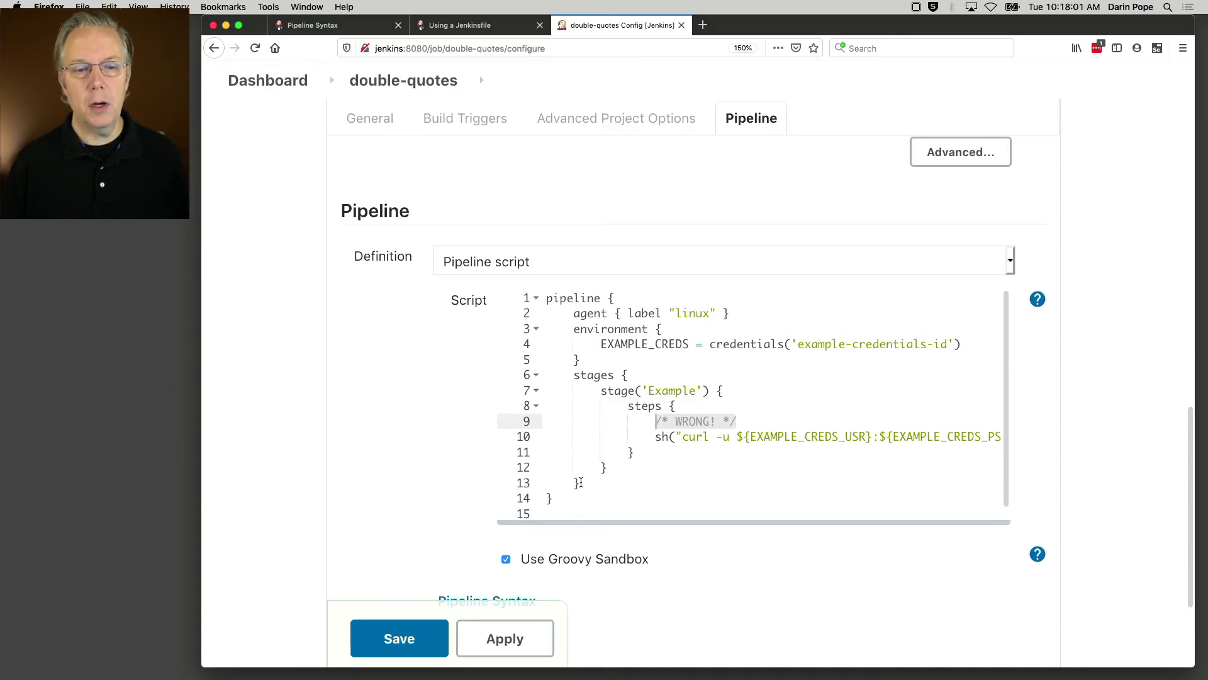
pyautogui.click(399, 638)
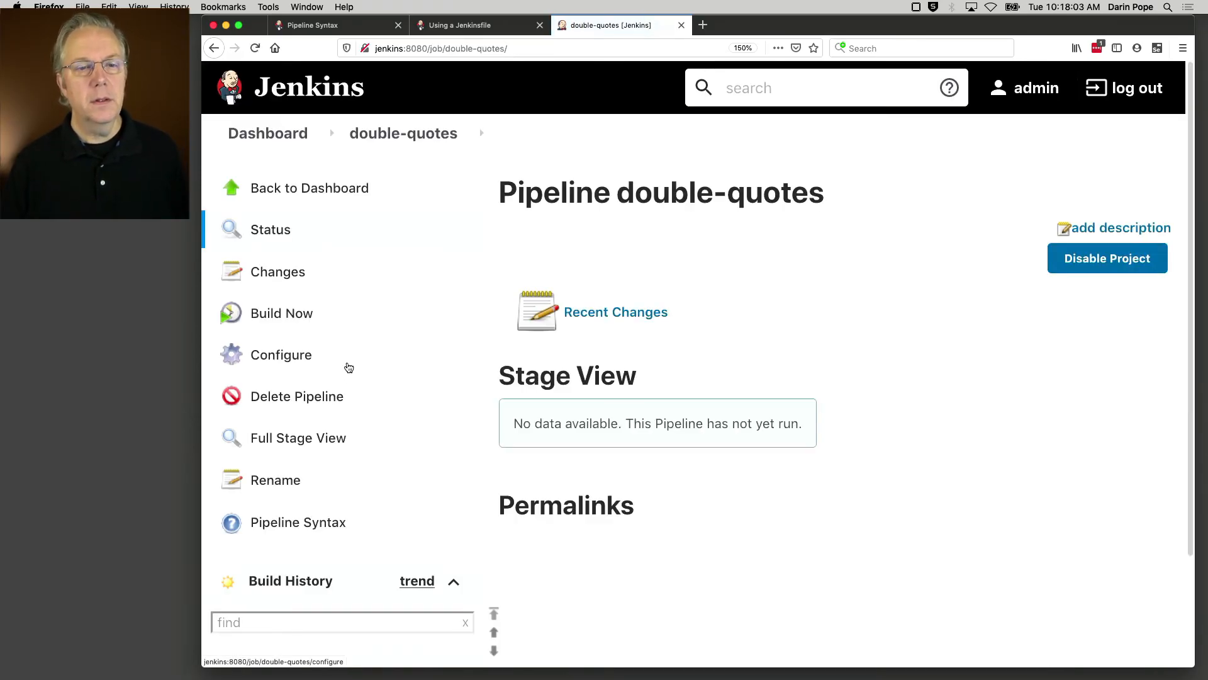
# Run double-quotes build #1 and highlight the masking message and the Groovy interpolation warning in its console log.
pyautogui.click(281, 314)
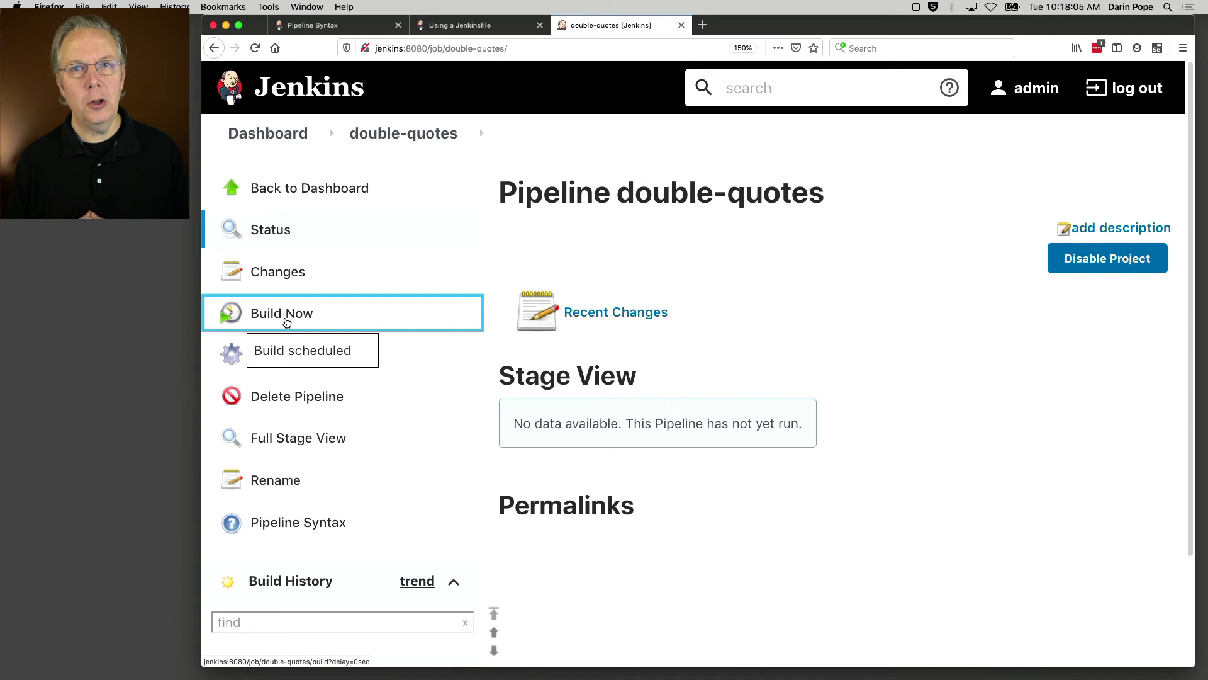
pyautogui.click(280, 314)
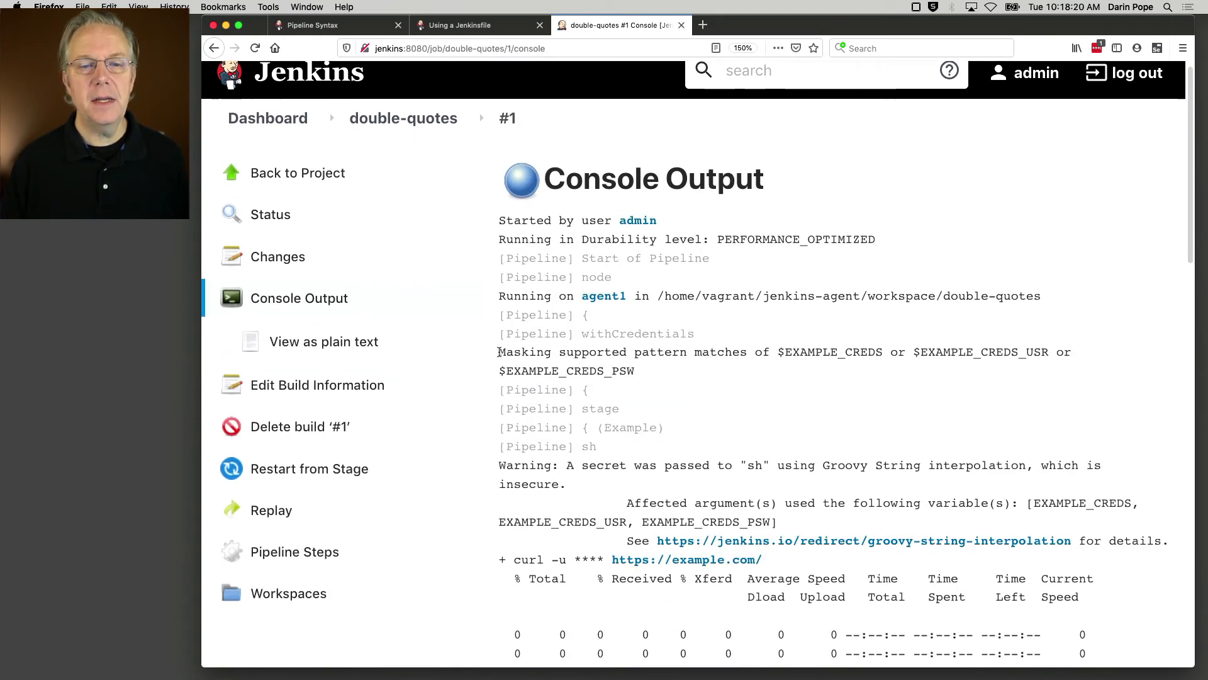
pyautogui.moveTo(498, 353); pyautogui.dragTo(817, 353)
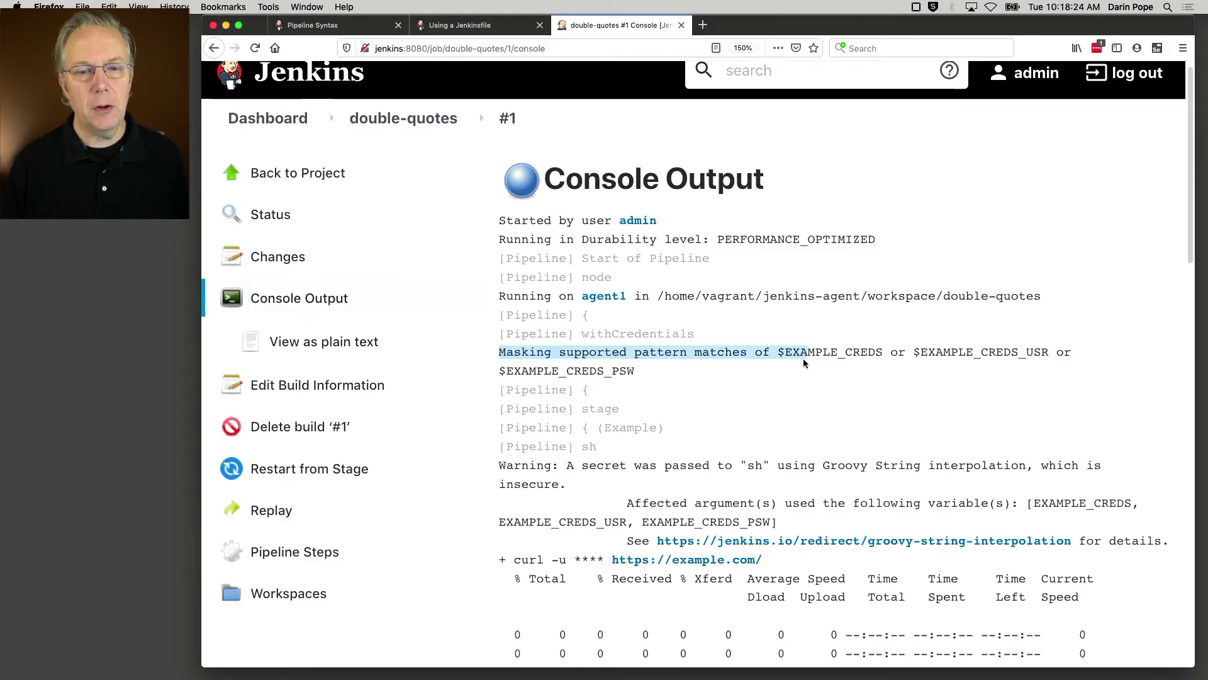
pyautogui.moveTo(778, 351); pyautogui.dragTo(633, 370)
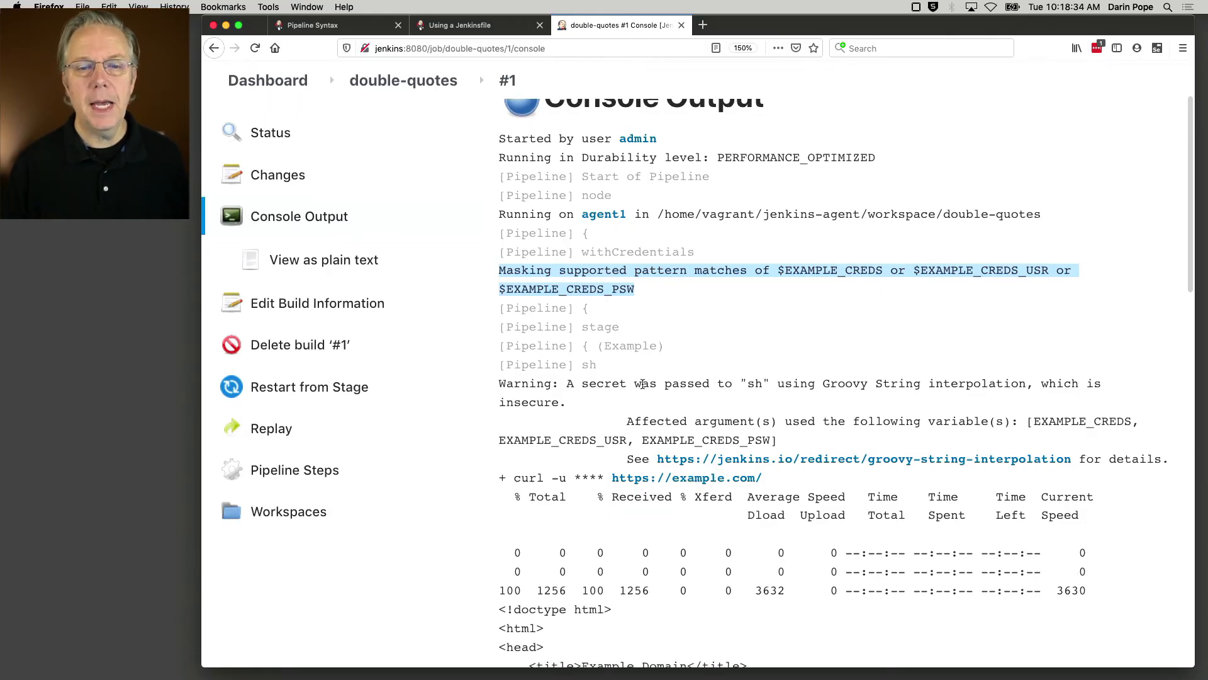
pyautogui.scroll(-3)
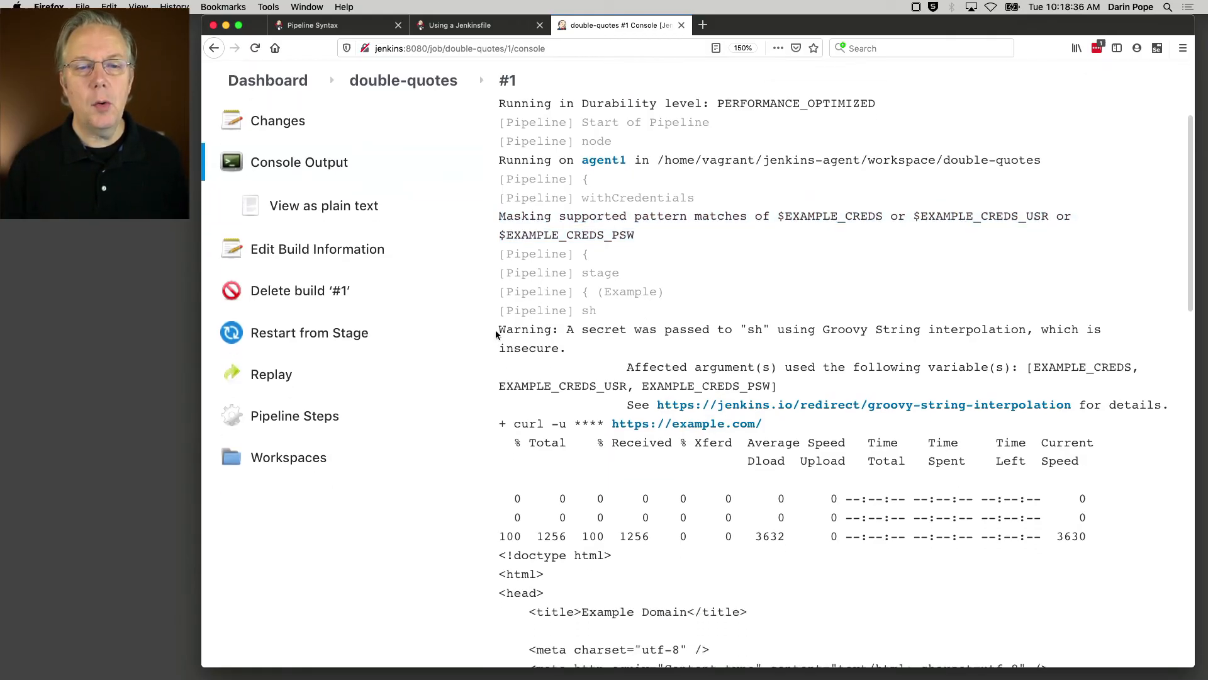
pyautogui.moveTo(500, 328); pyautogui.dragTo(564, 347)
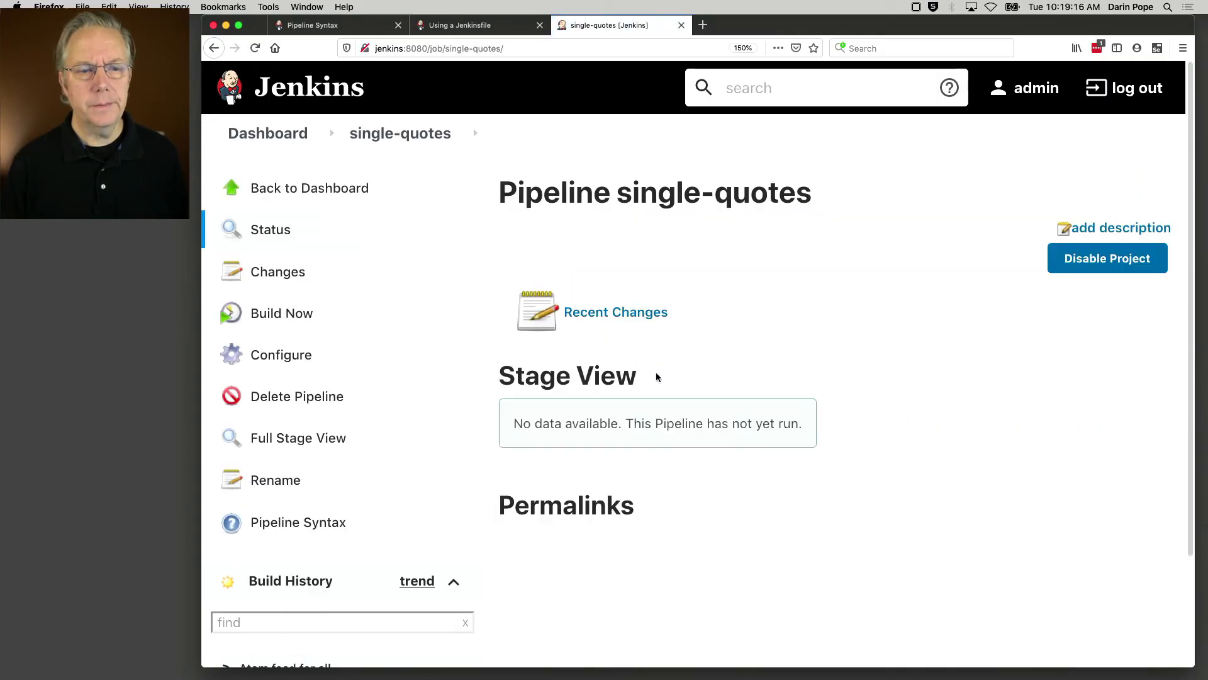
pyautogui.moveTo(311, 350)
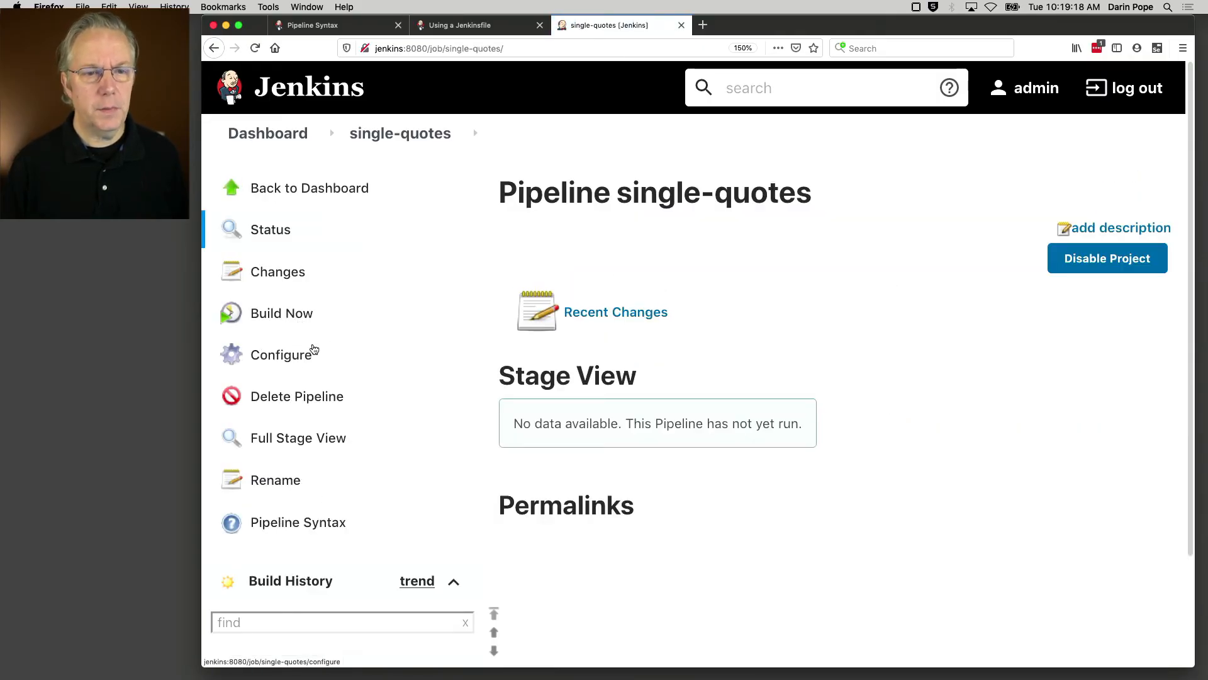
# Review and save the single-quotes job's single-quoted curl script, then view build #1's console log with no warning.
pyautogui.click(281, 354)
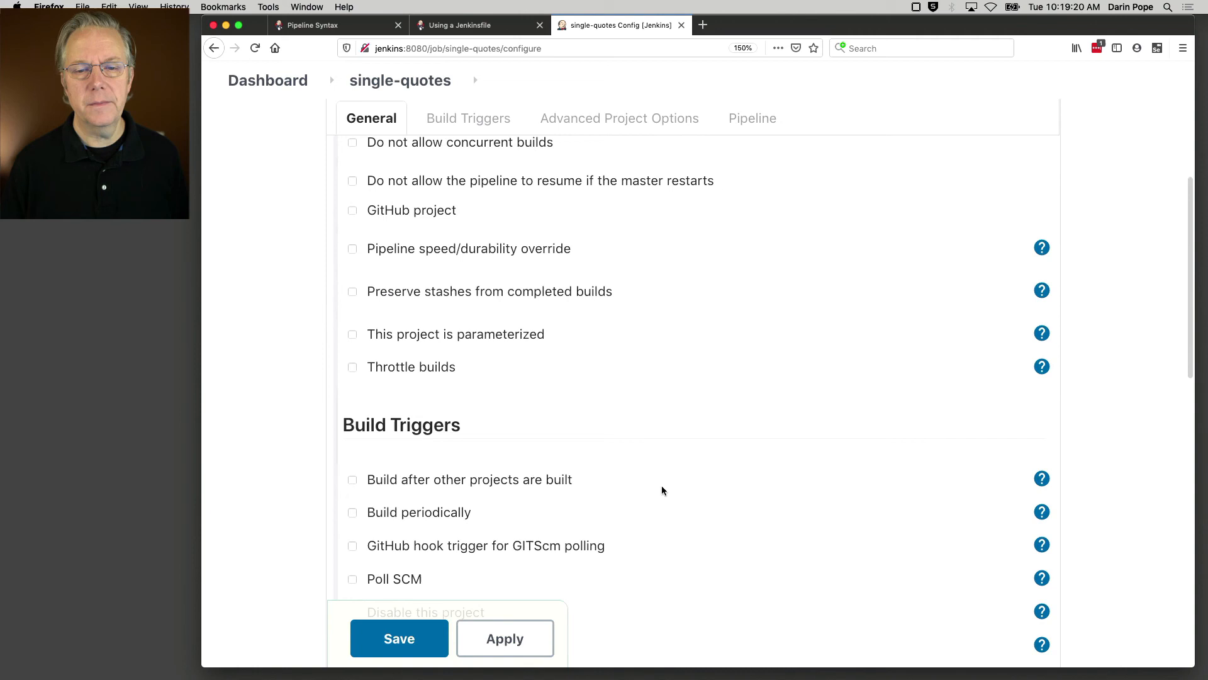
pyautogui.click(619, 118)
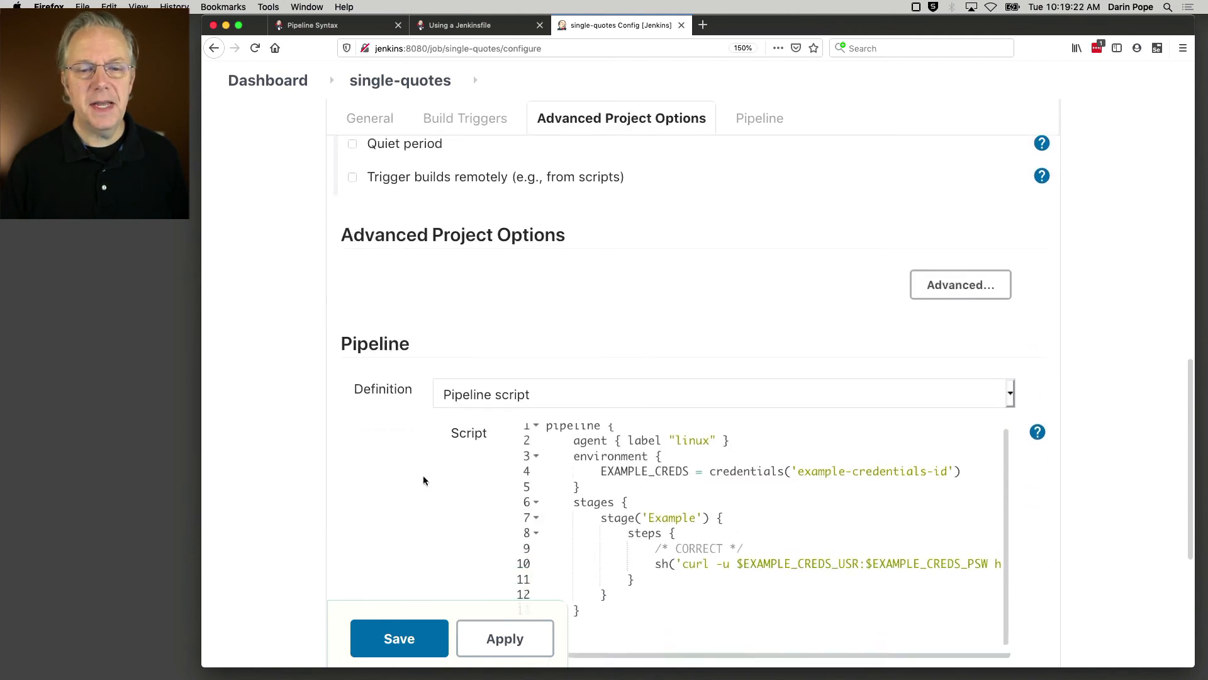
pyautogui.click(750, 118)
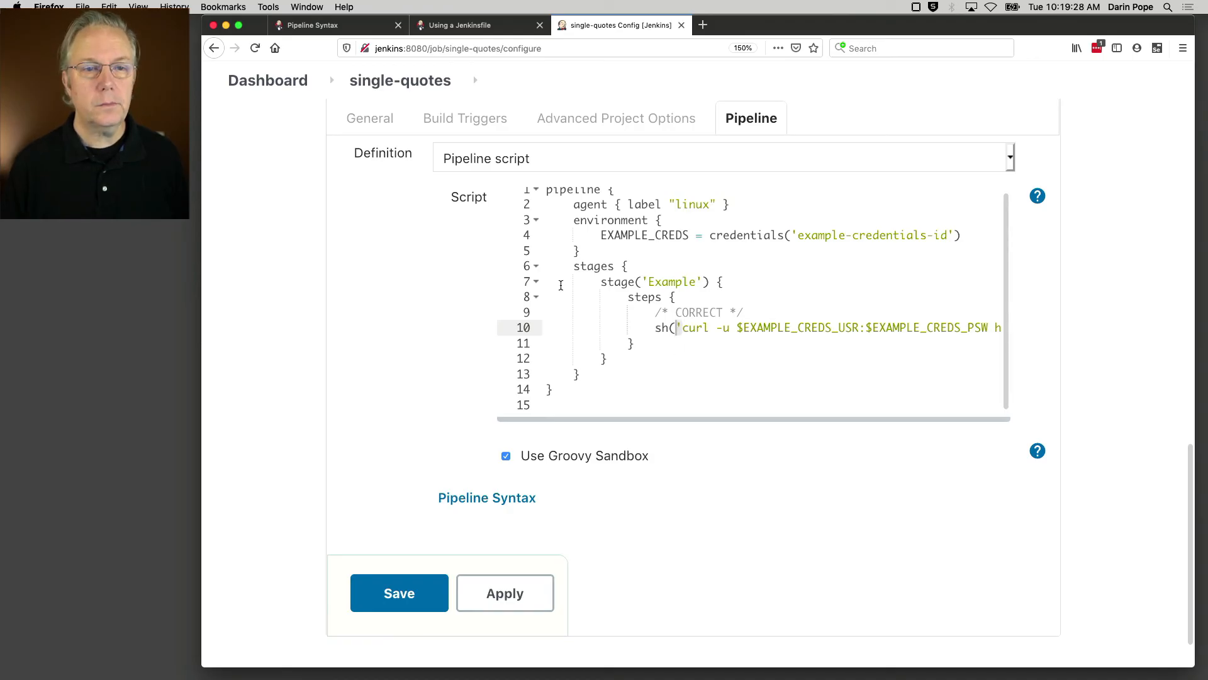
pyautogui.click(399, 593)
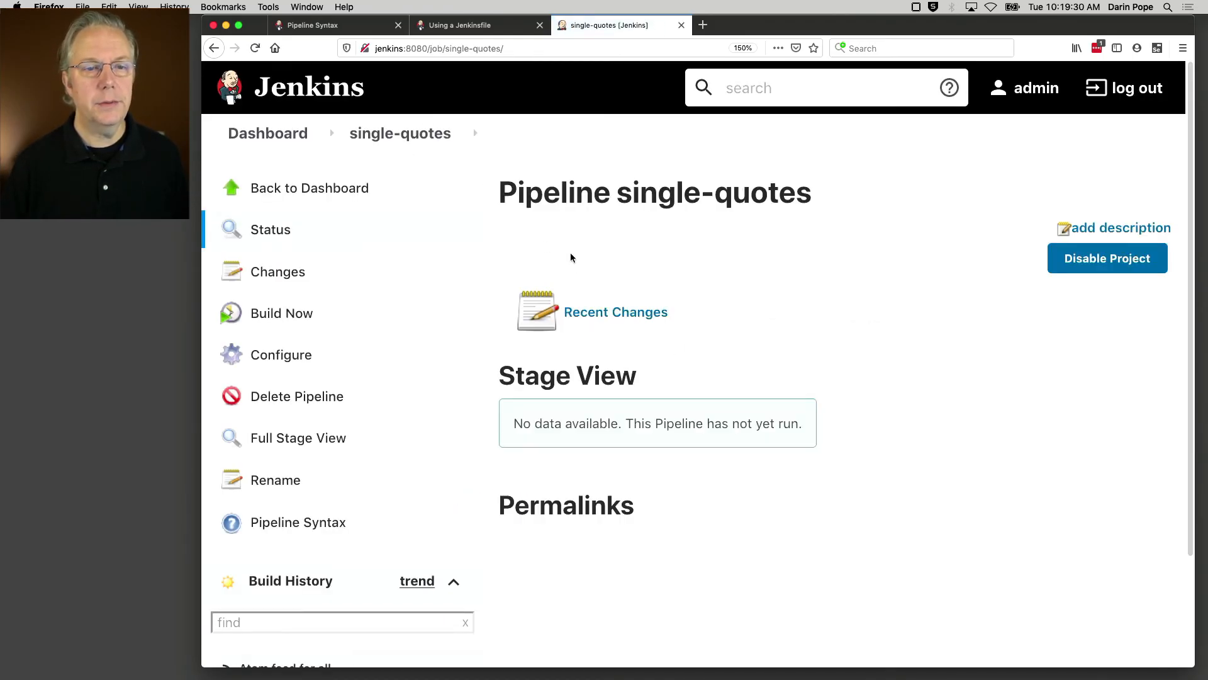
pyautogui.moveTo(281, 313)
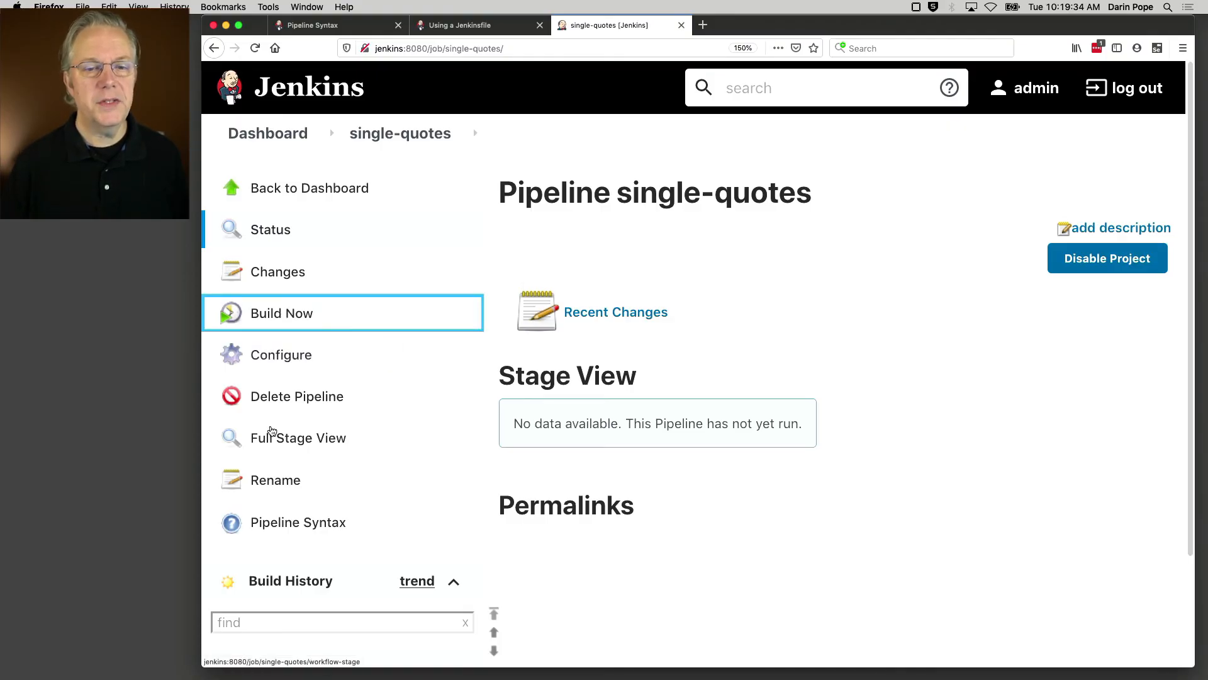
pyautogui.click(281, 312)
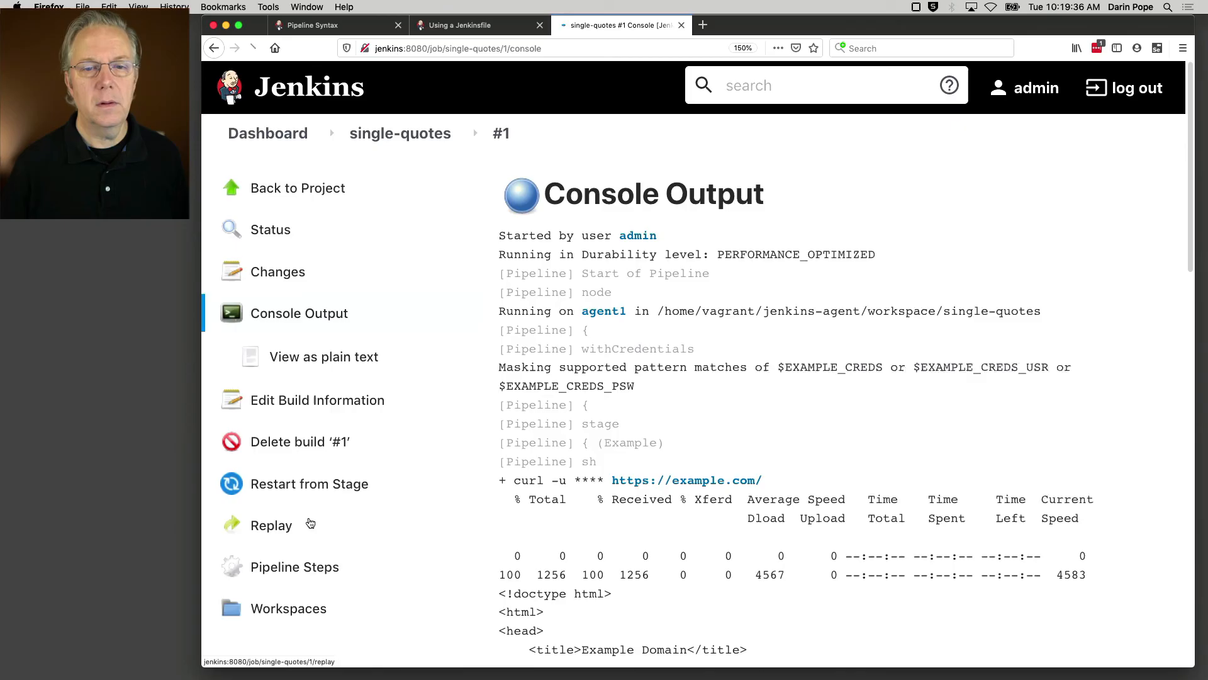